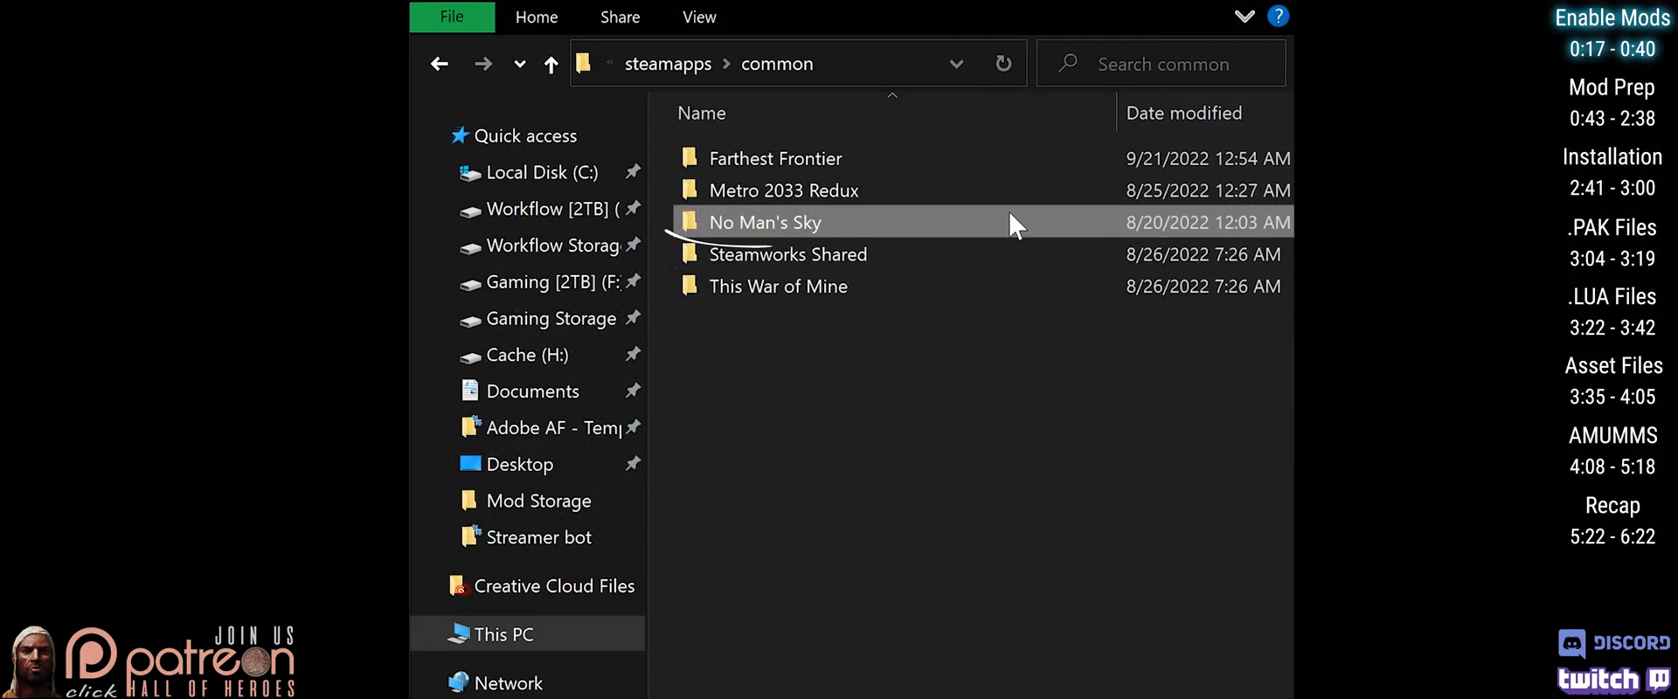
Delete DISABLEMODS.txt from No Man's Sky\GAMEDATA\PCBANKS to enable mods
double_click(764, 222)
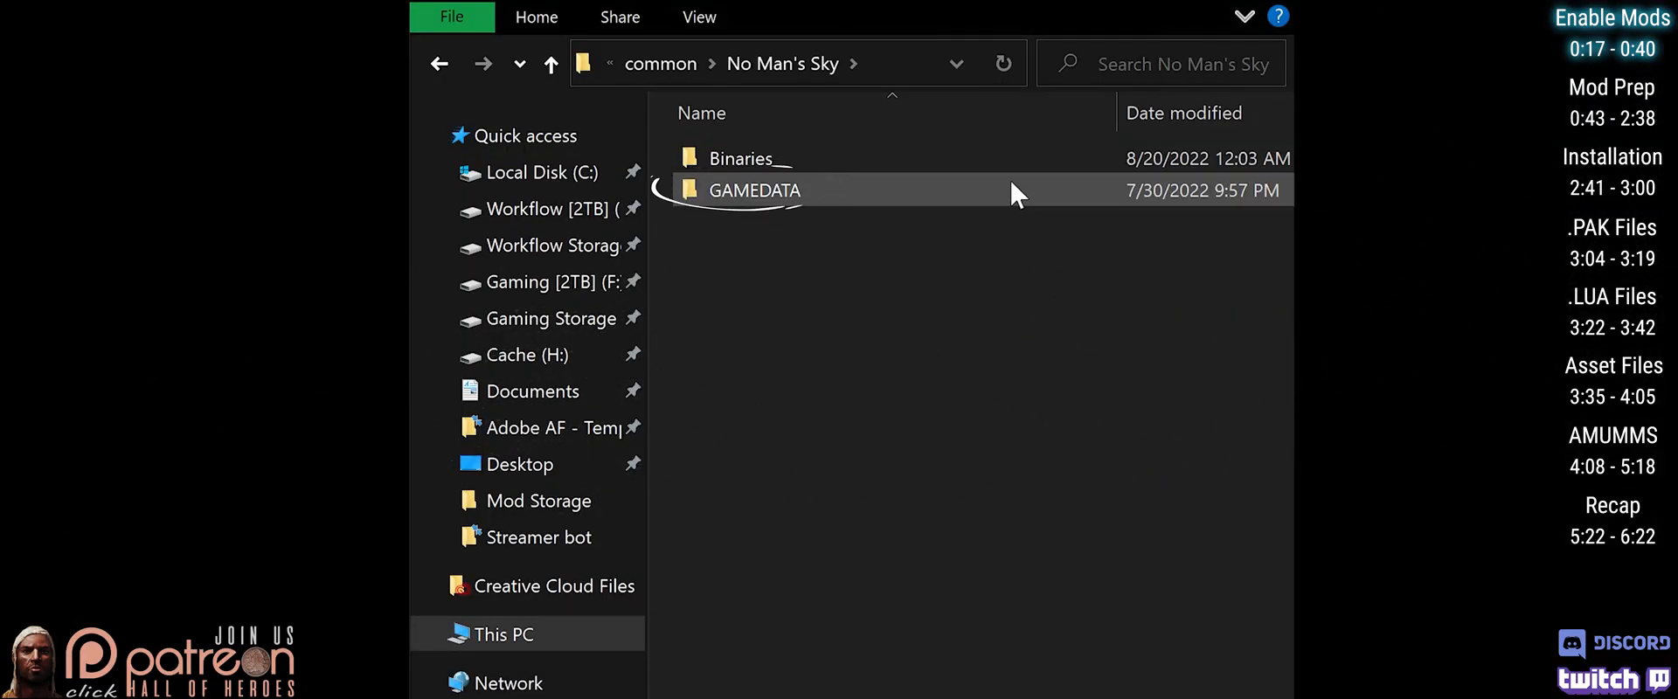
double_click(756, 189)
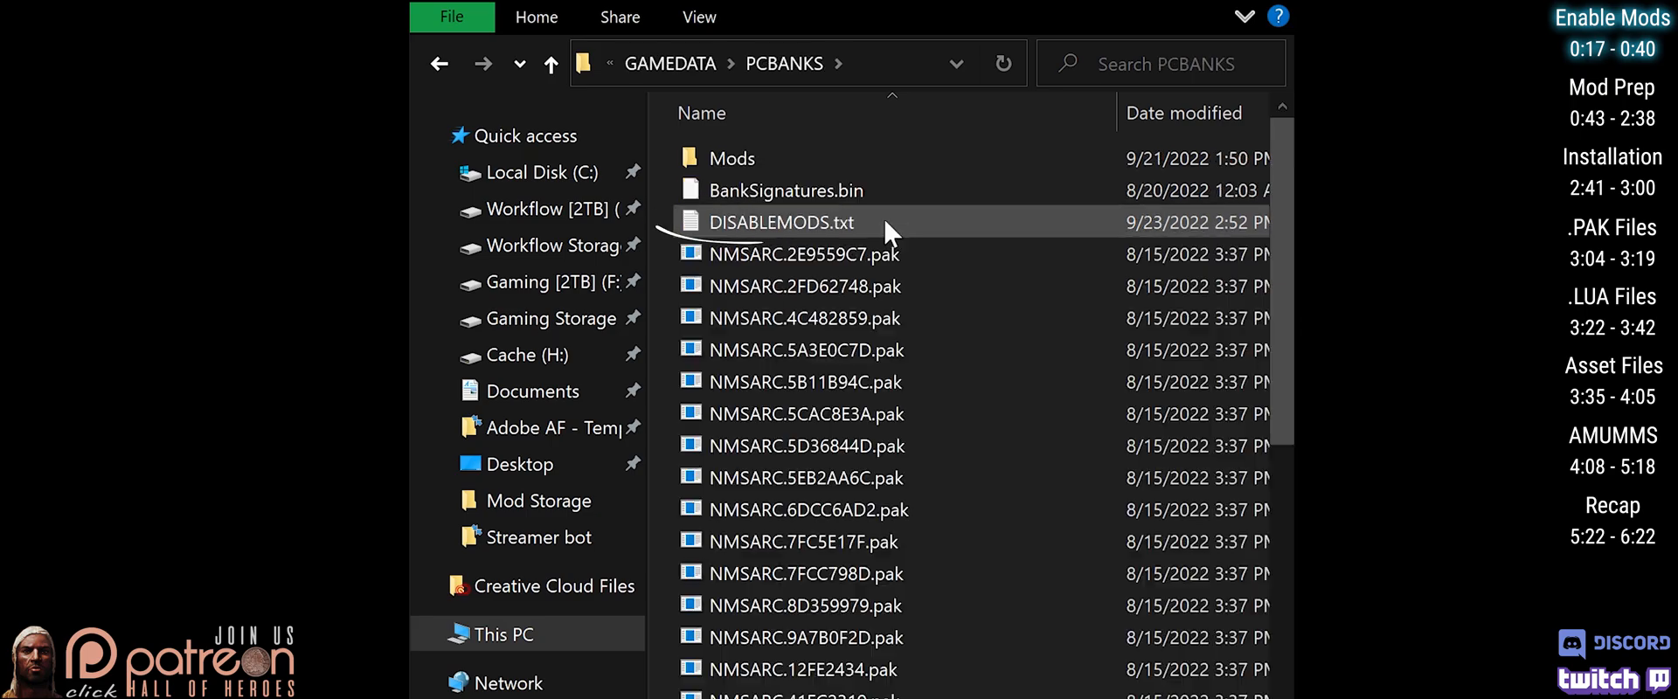
right_click(781, 222)
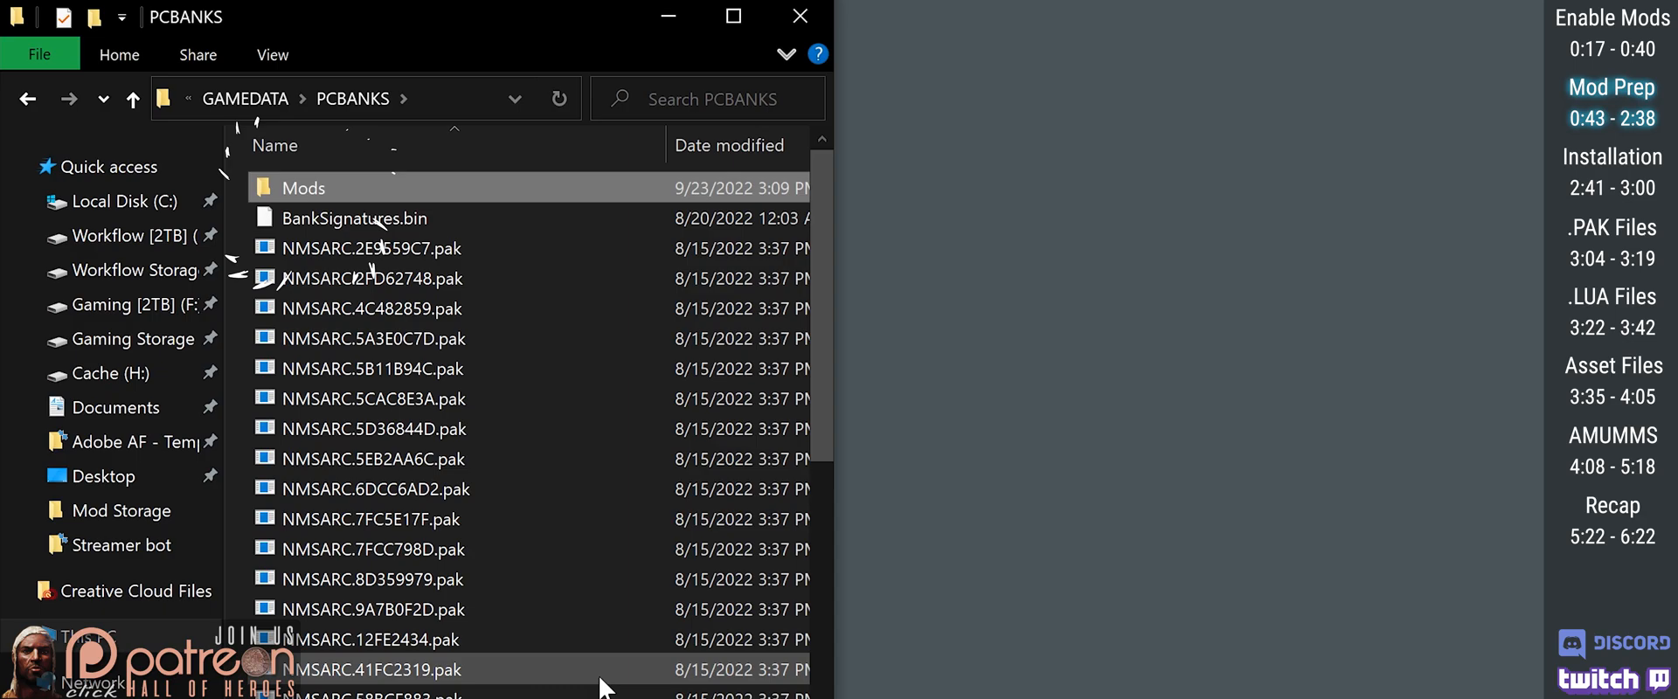
Send a Mods folder shortcut to the desktop and create a new desktop folder named AMUMMS
right_click(302, 187)
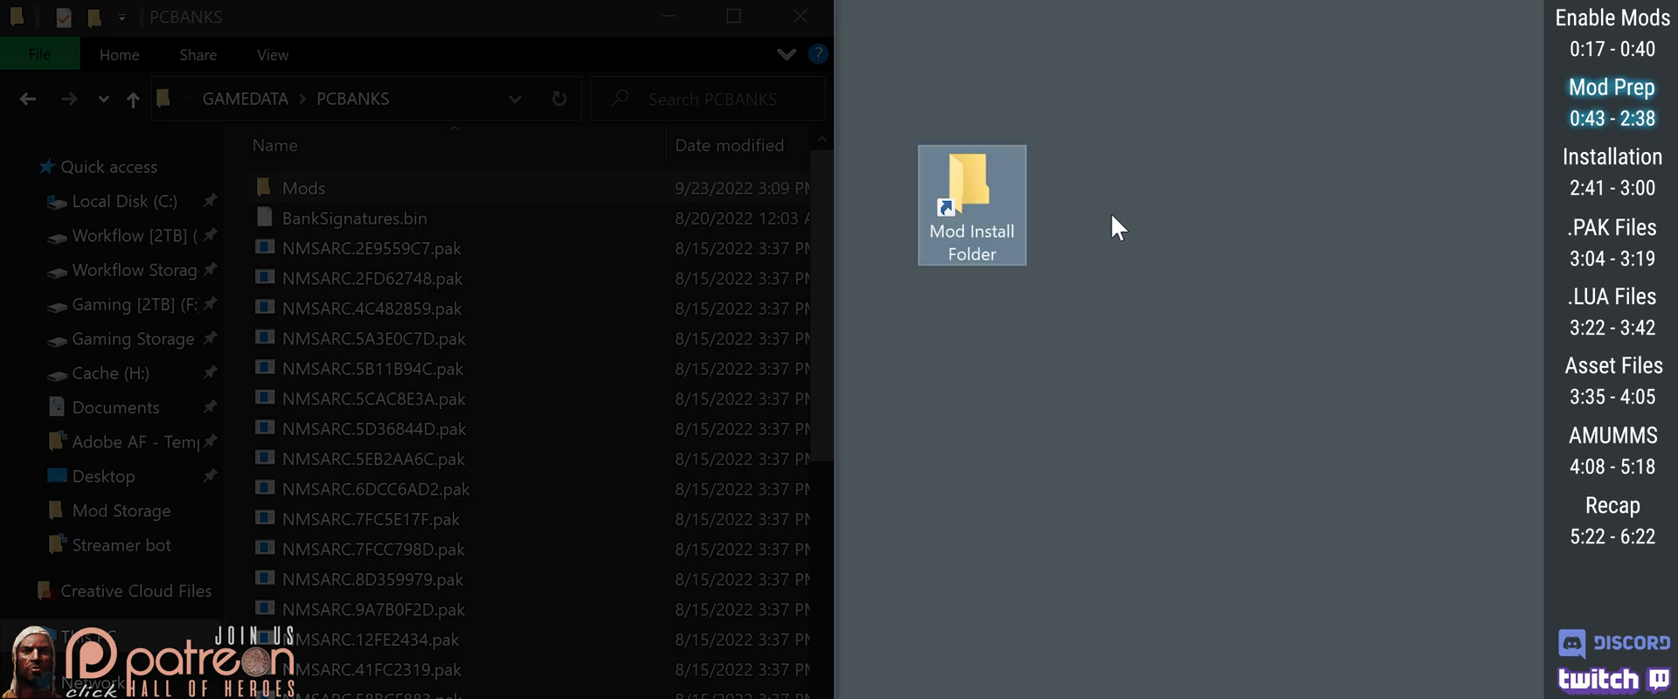
right_click(1117, 225)
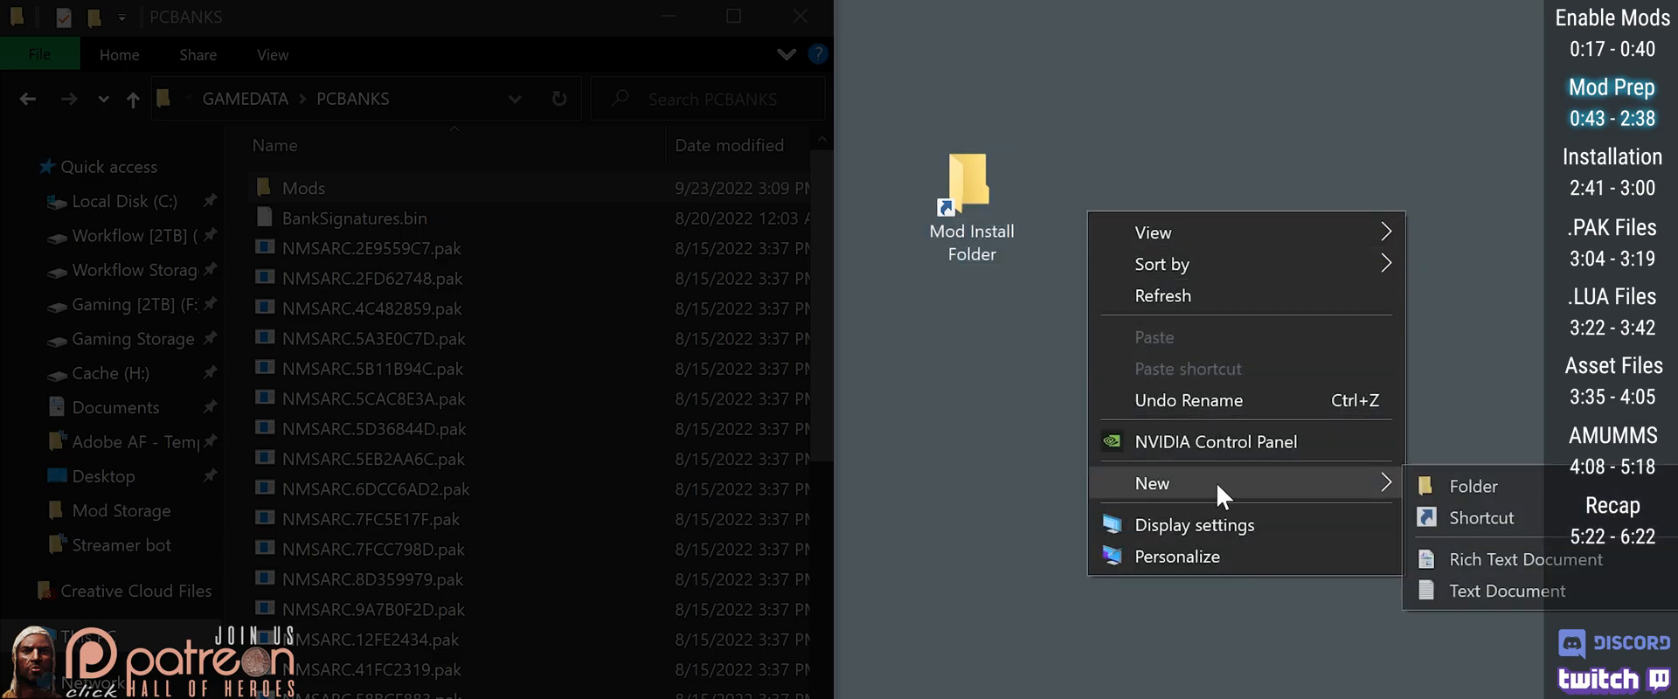
click(1472, 485)
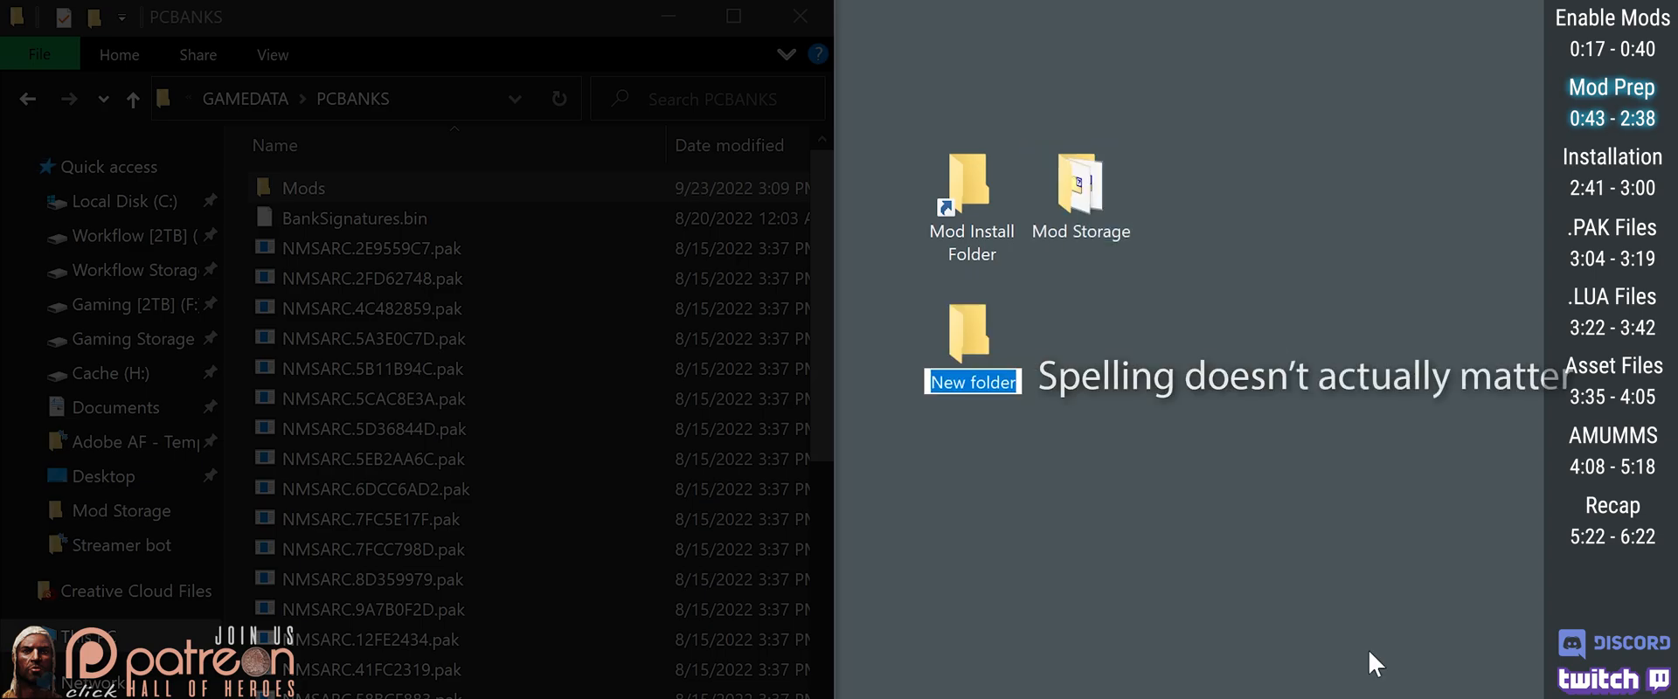
text(AMUMMS)
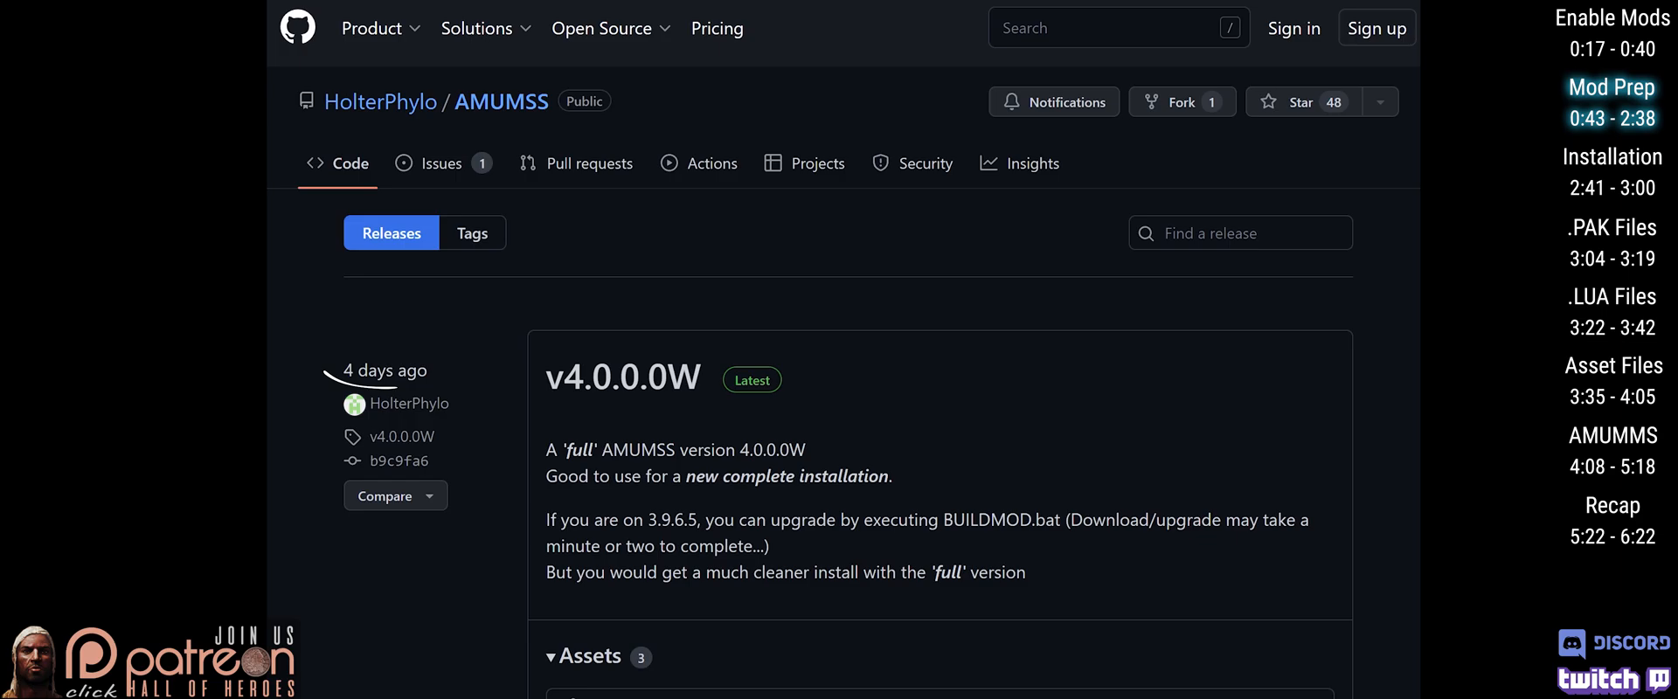
Reach the v4.0.0.0W Assets on the AMUMSS releases page to download the 7z archive
scroll(down, 3)
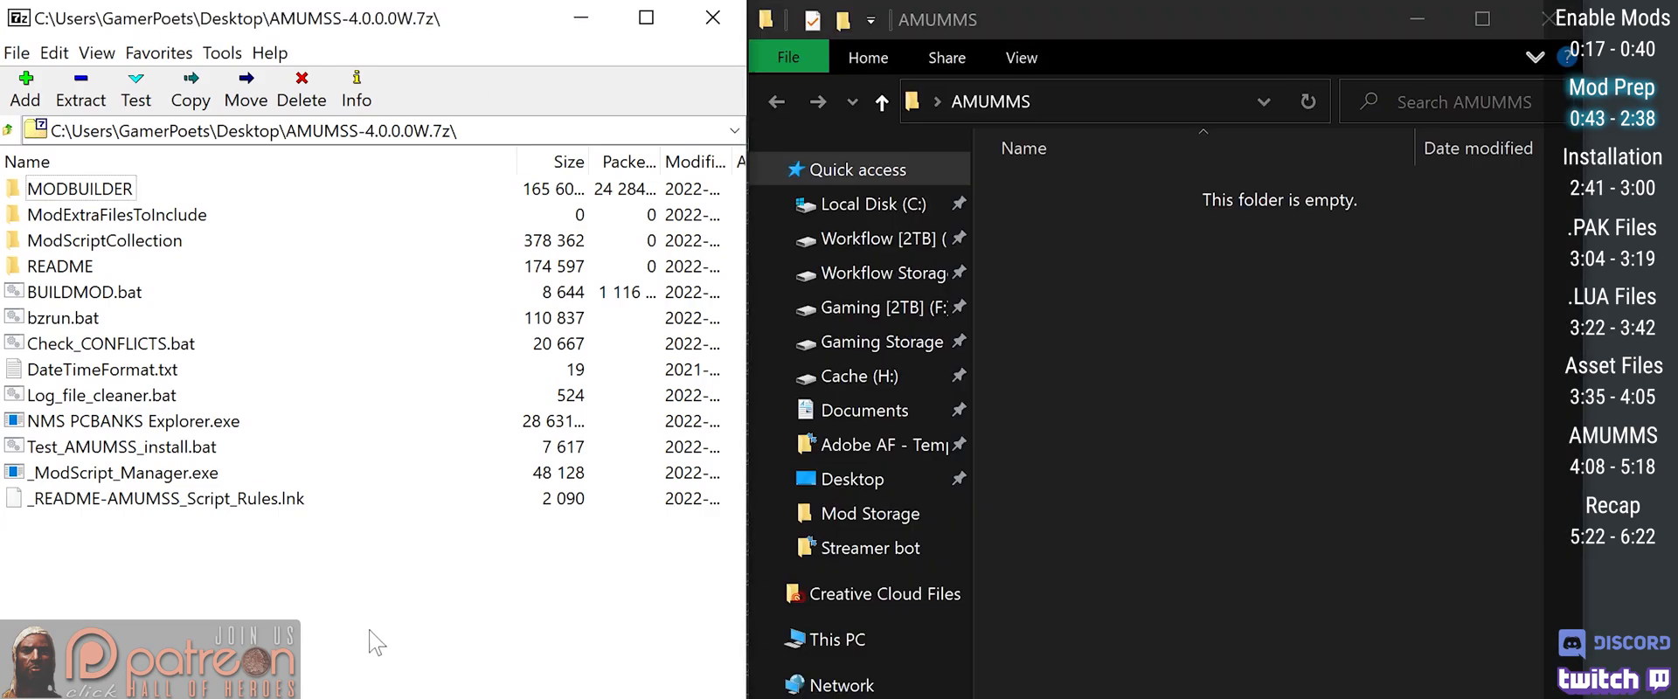
Select all AMUMSS archive files and drop them into the empty AMUMMS folder
click(80, 87)
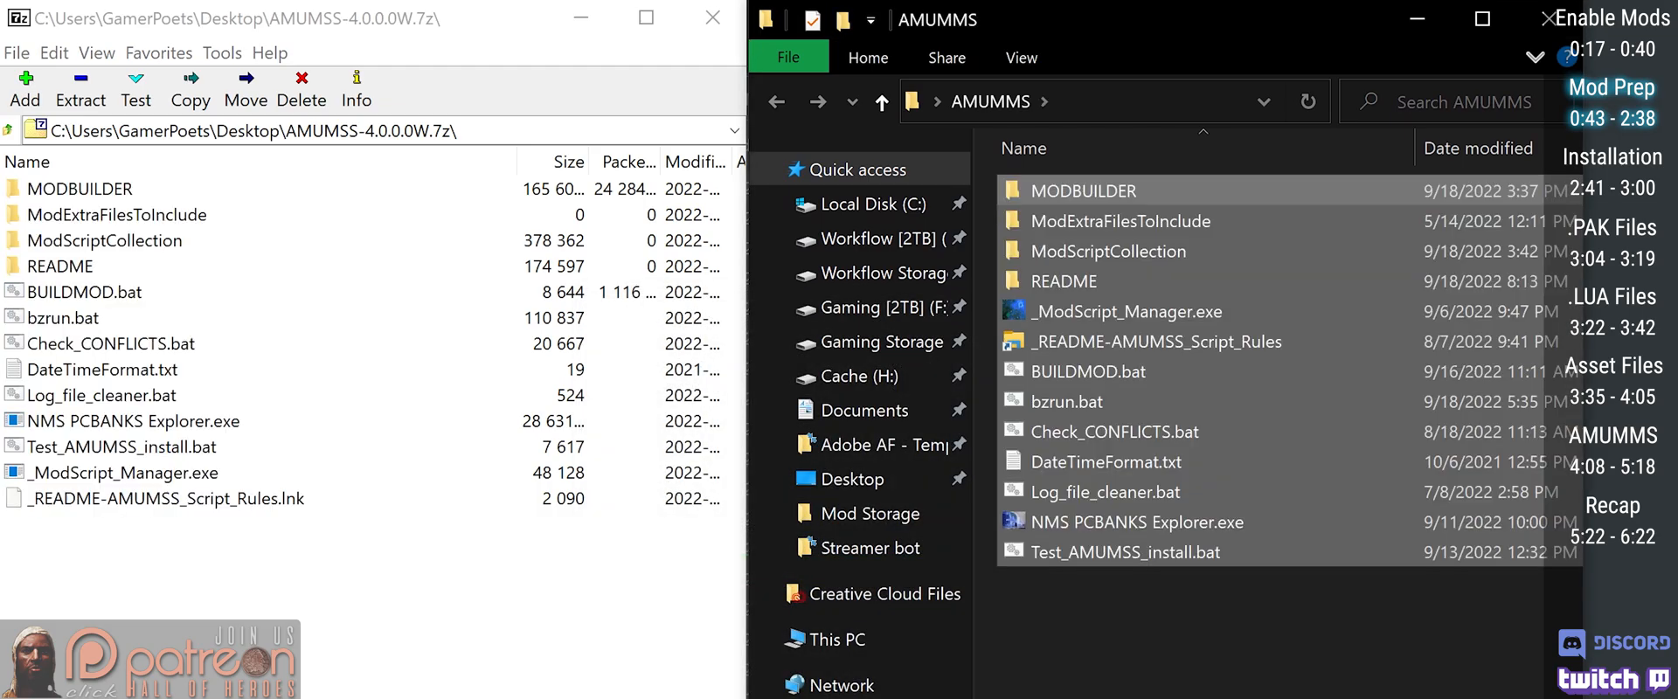
click(1089, 371)
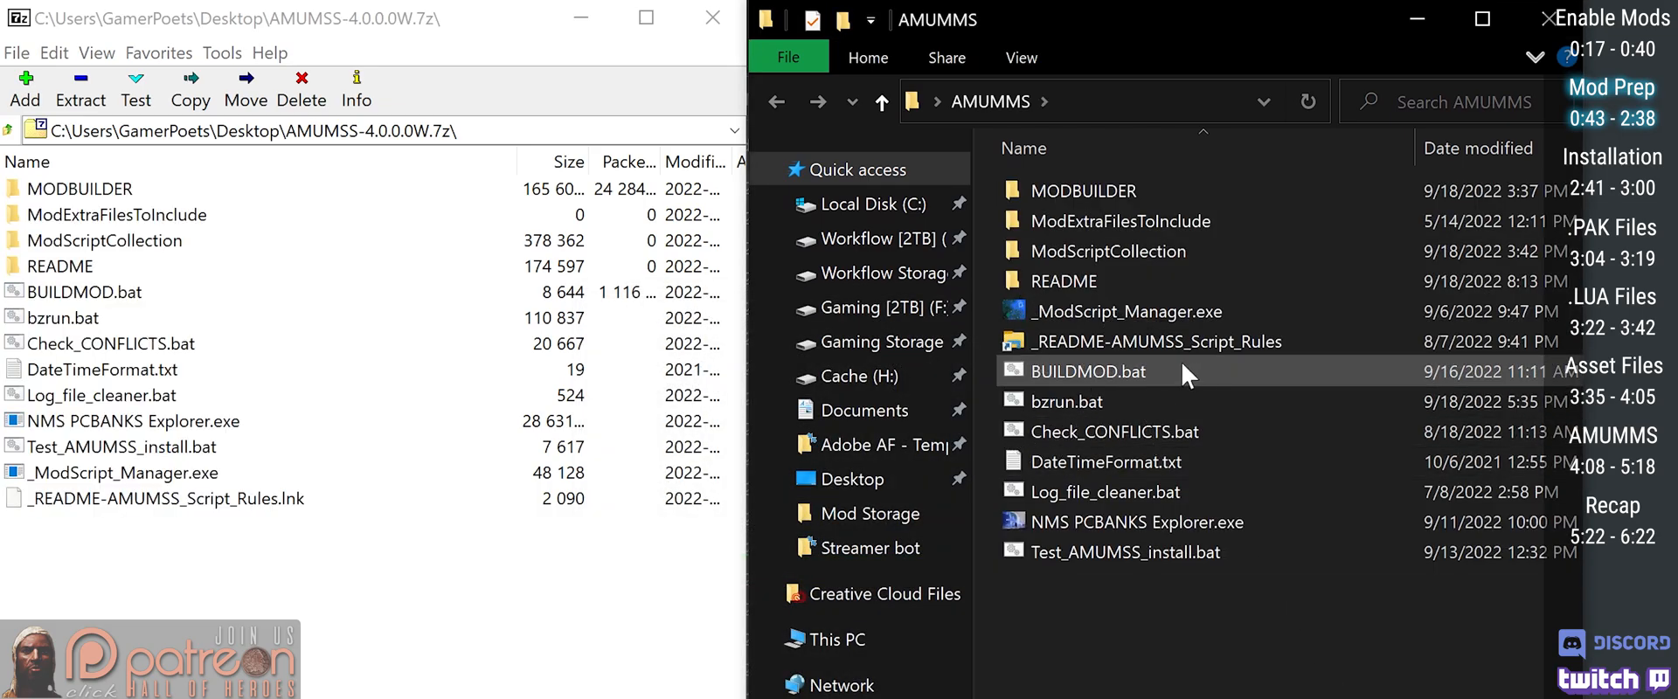
Run BUILDMOD.bat and answer Y to both update prompts so the build setup completes
double_click(1089, 370)
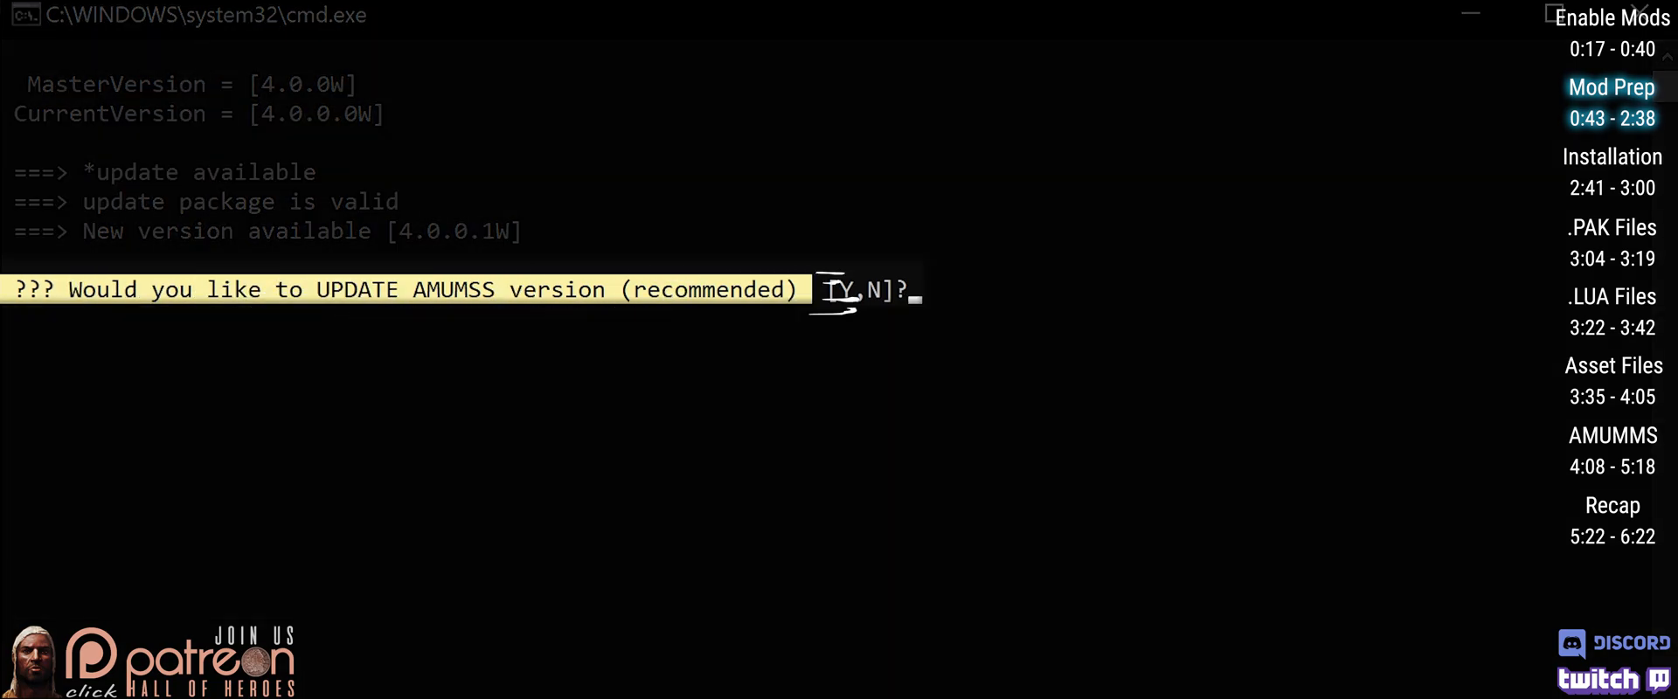
text(Y)
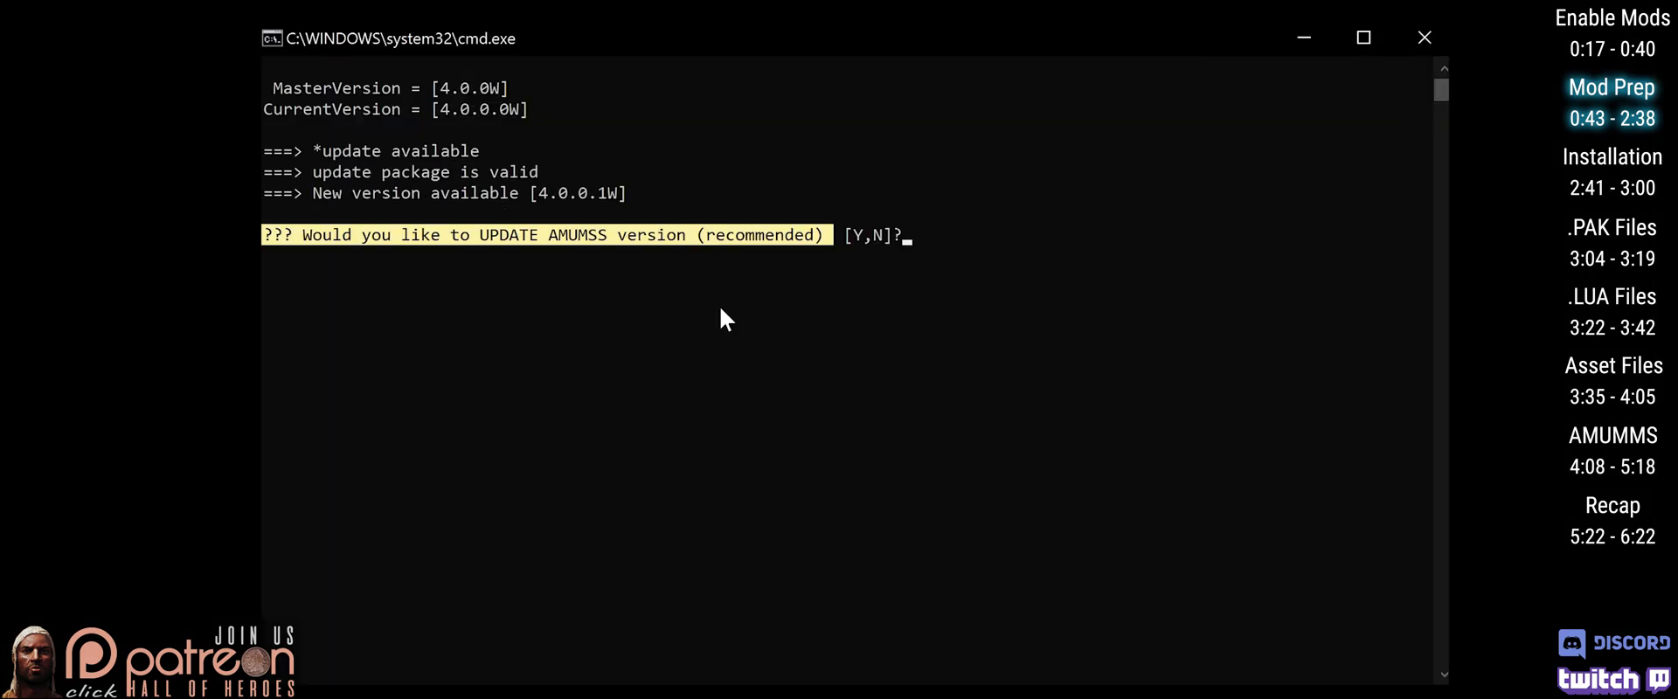
text(Y)
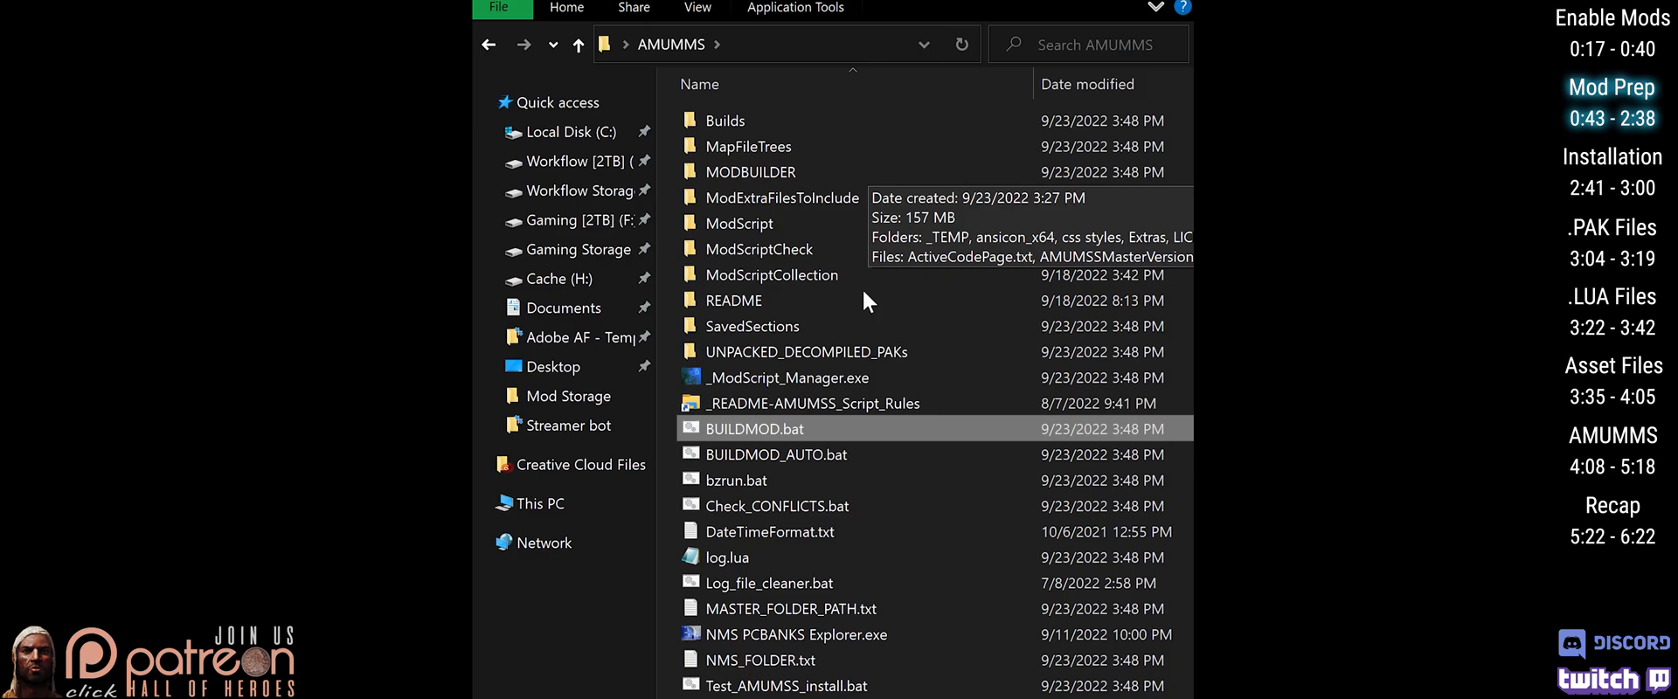
Create Lua Mods and Mod Asset Files shortcuts, then a No Mans Sky Modding folder to hold everything
right_click(245, 228)
text(Lua Mods)
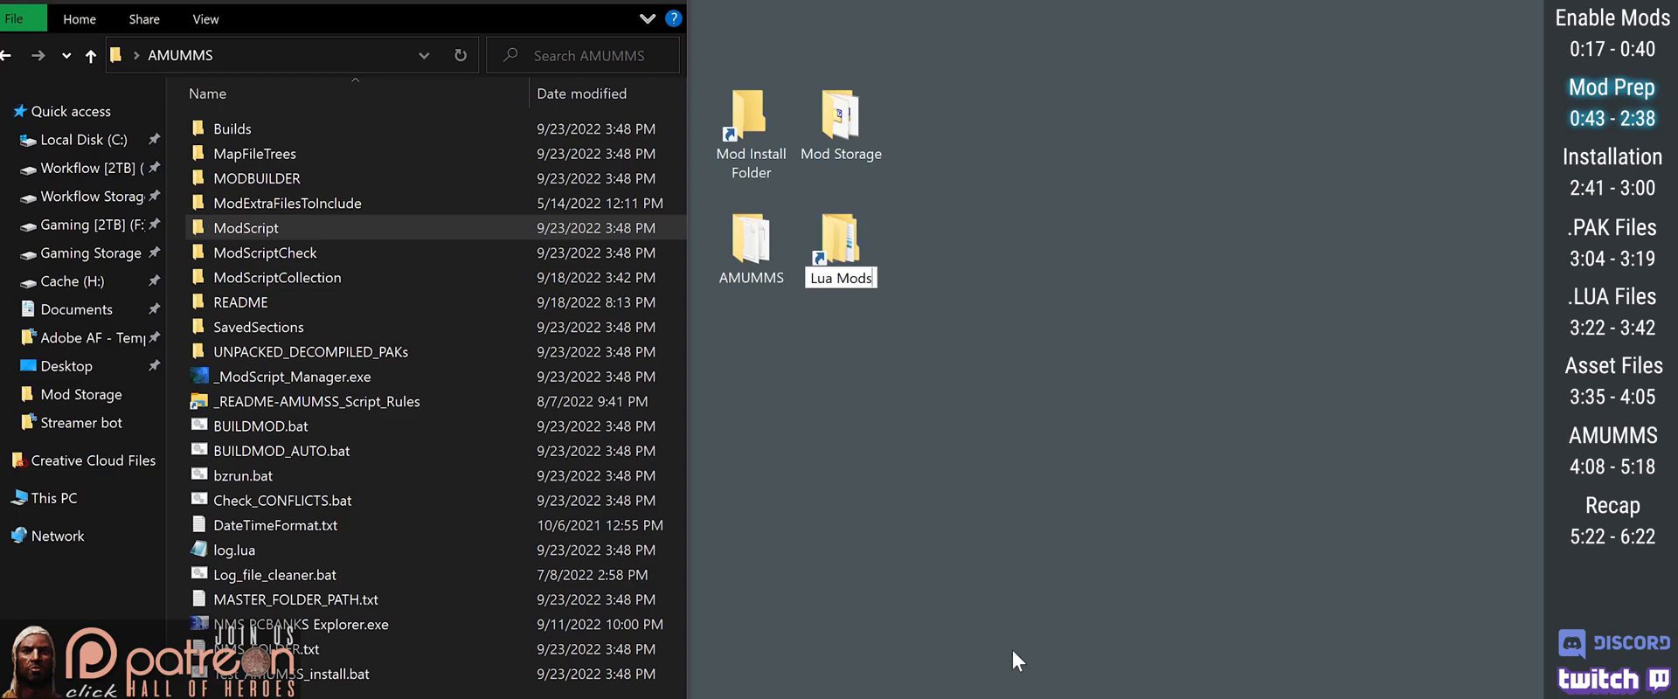
right_click(286, 203)
text(Mod Ass)
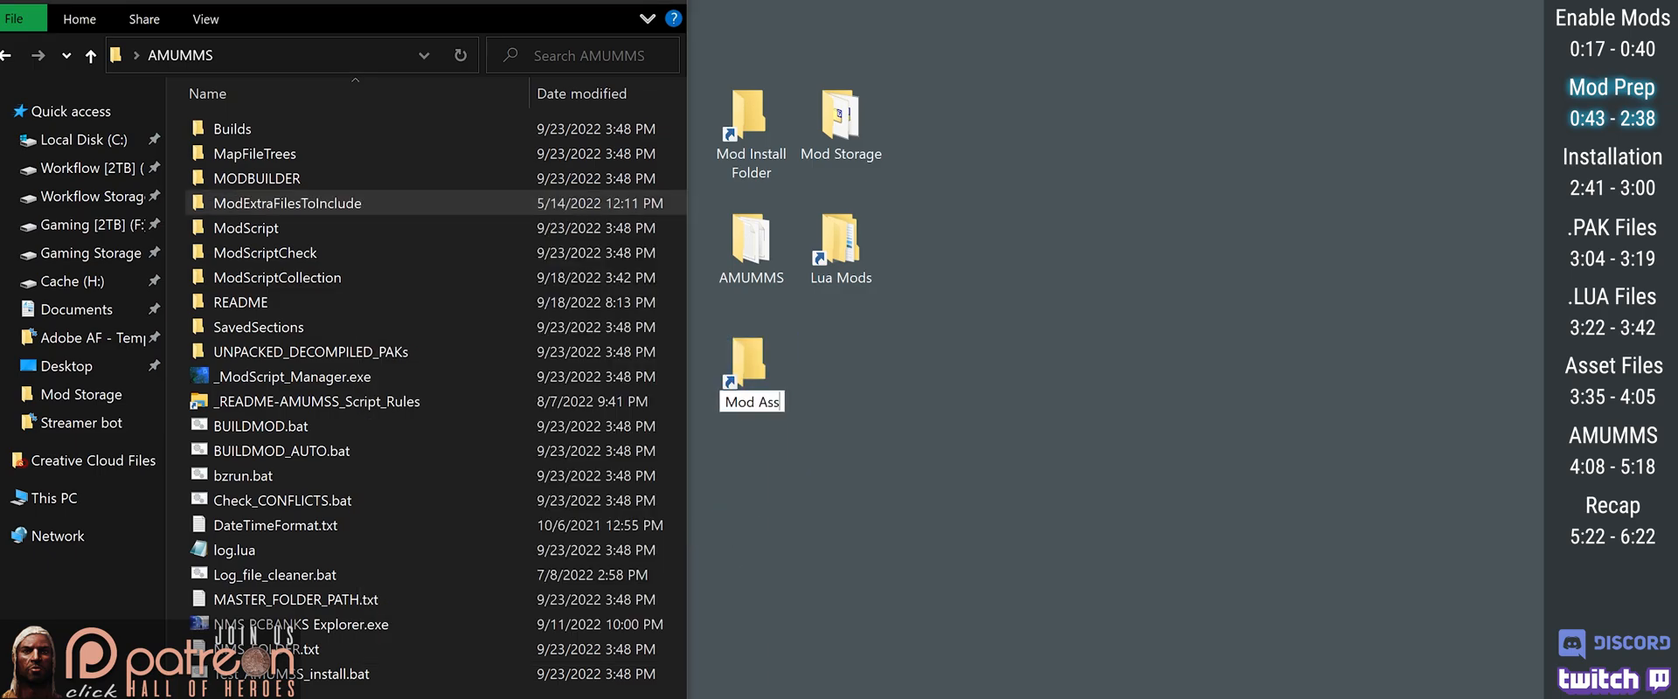
click(750, 363)
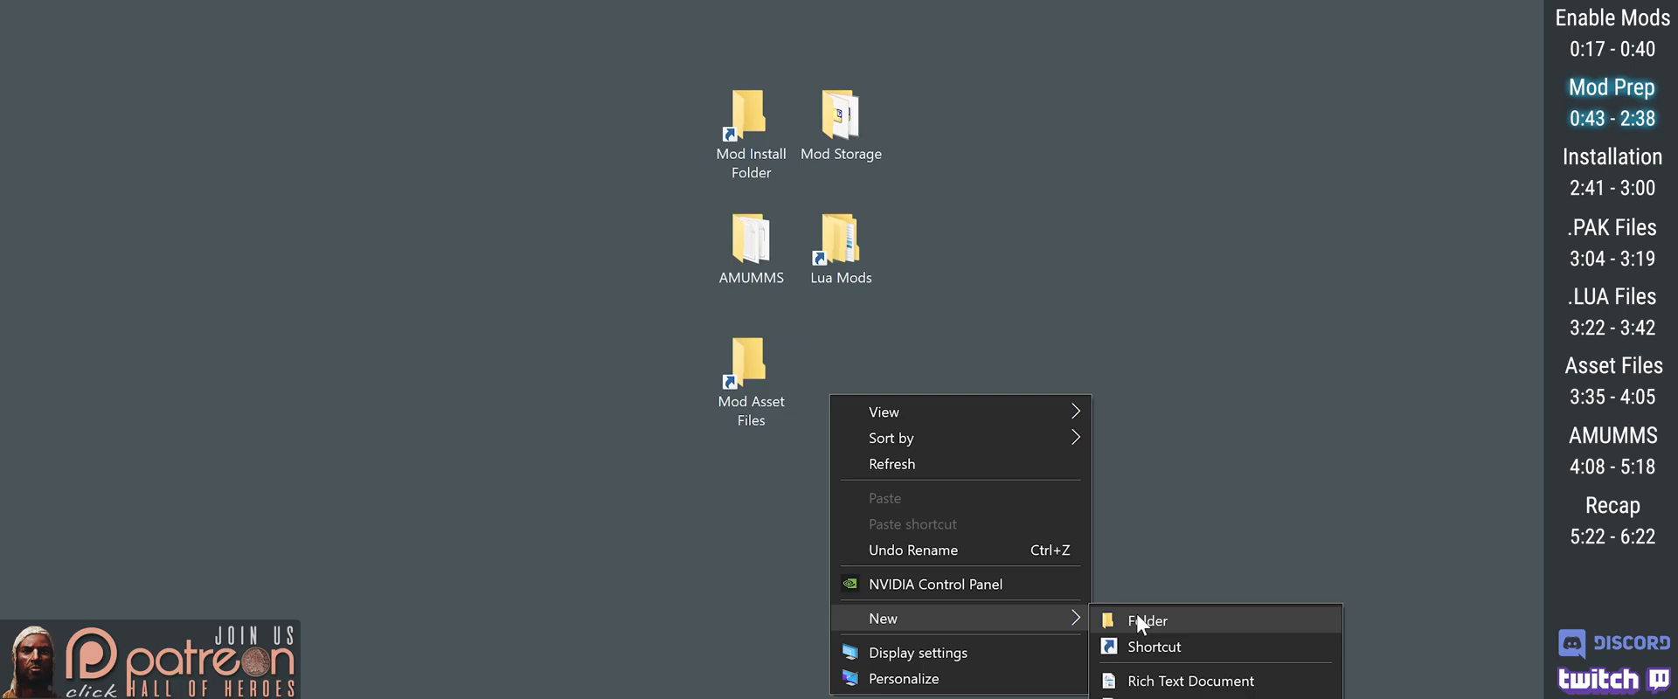
click(1147, 620)
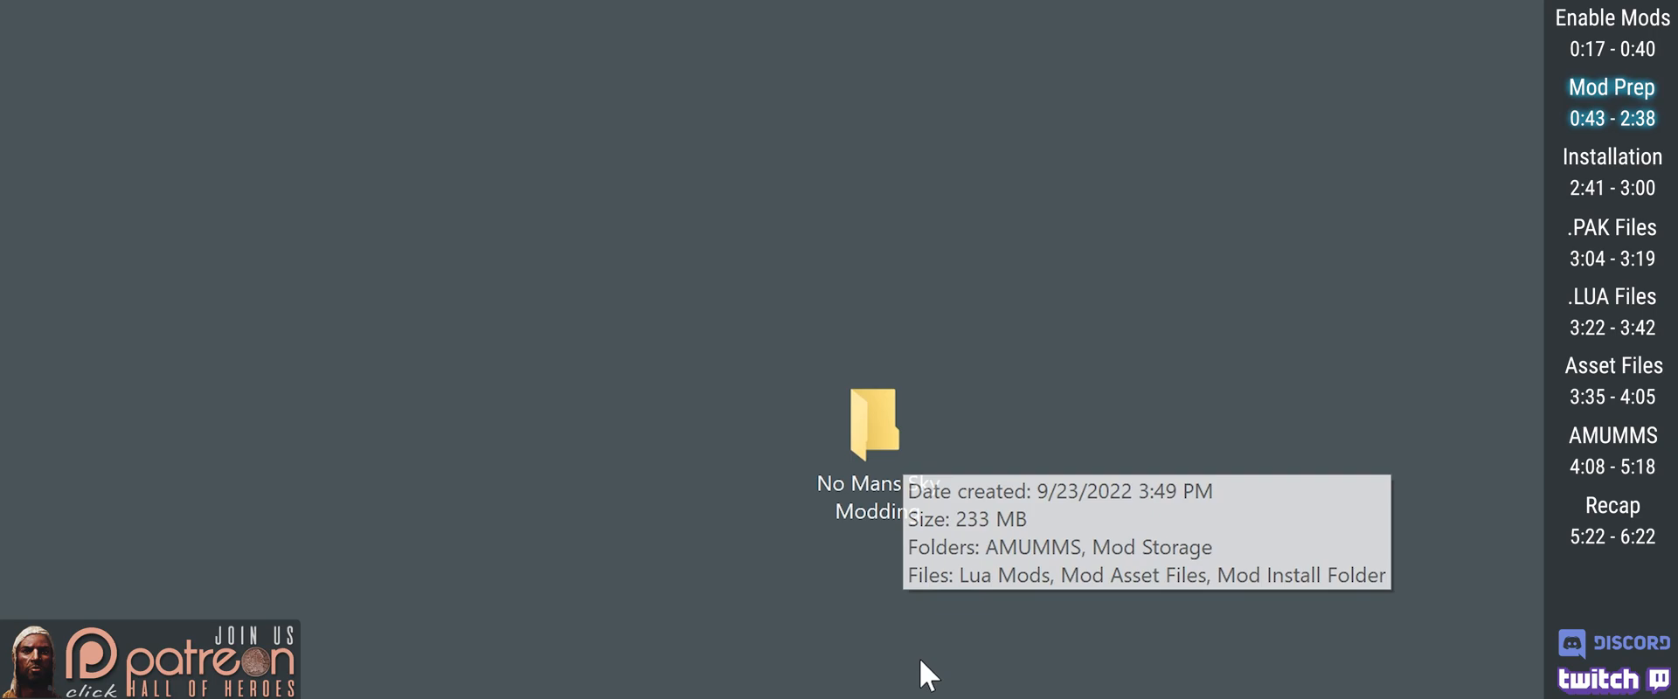
mouse_move(926, 675)
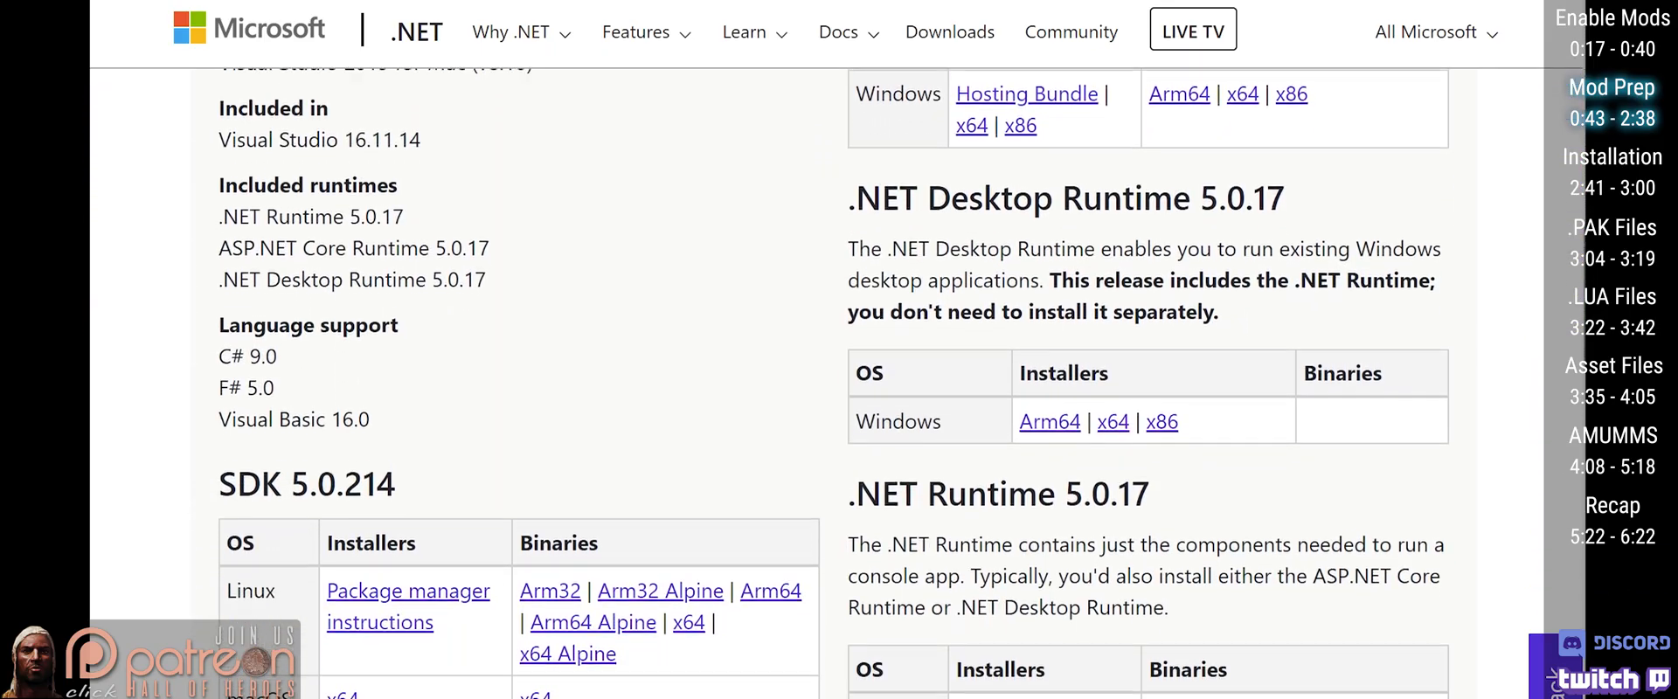
Download the .NET Desktop Runtime 5.0.17 x64 installer and launch it from the desktop
scroll(down, 3)
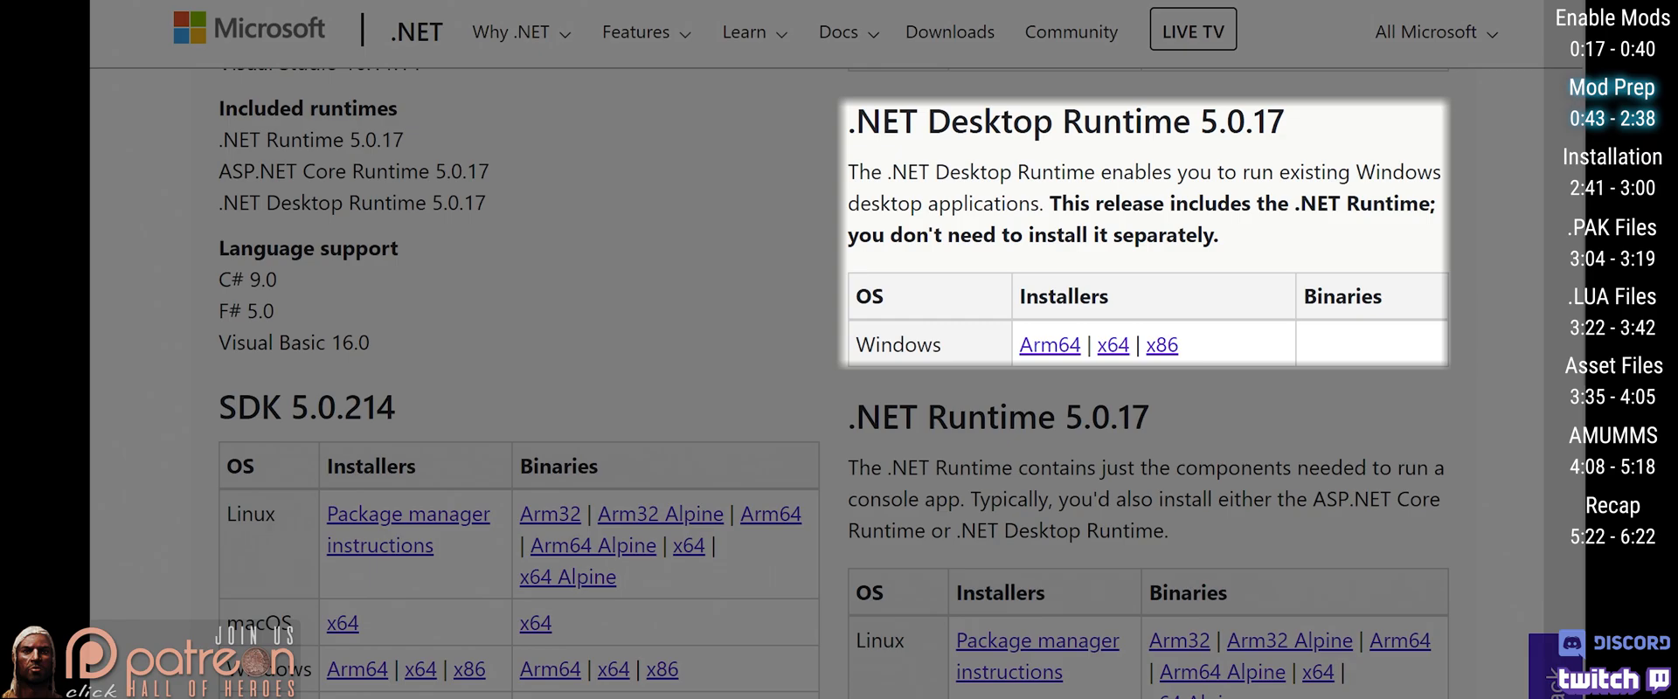
mouse_move(1112, 344)
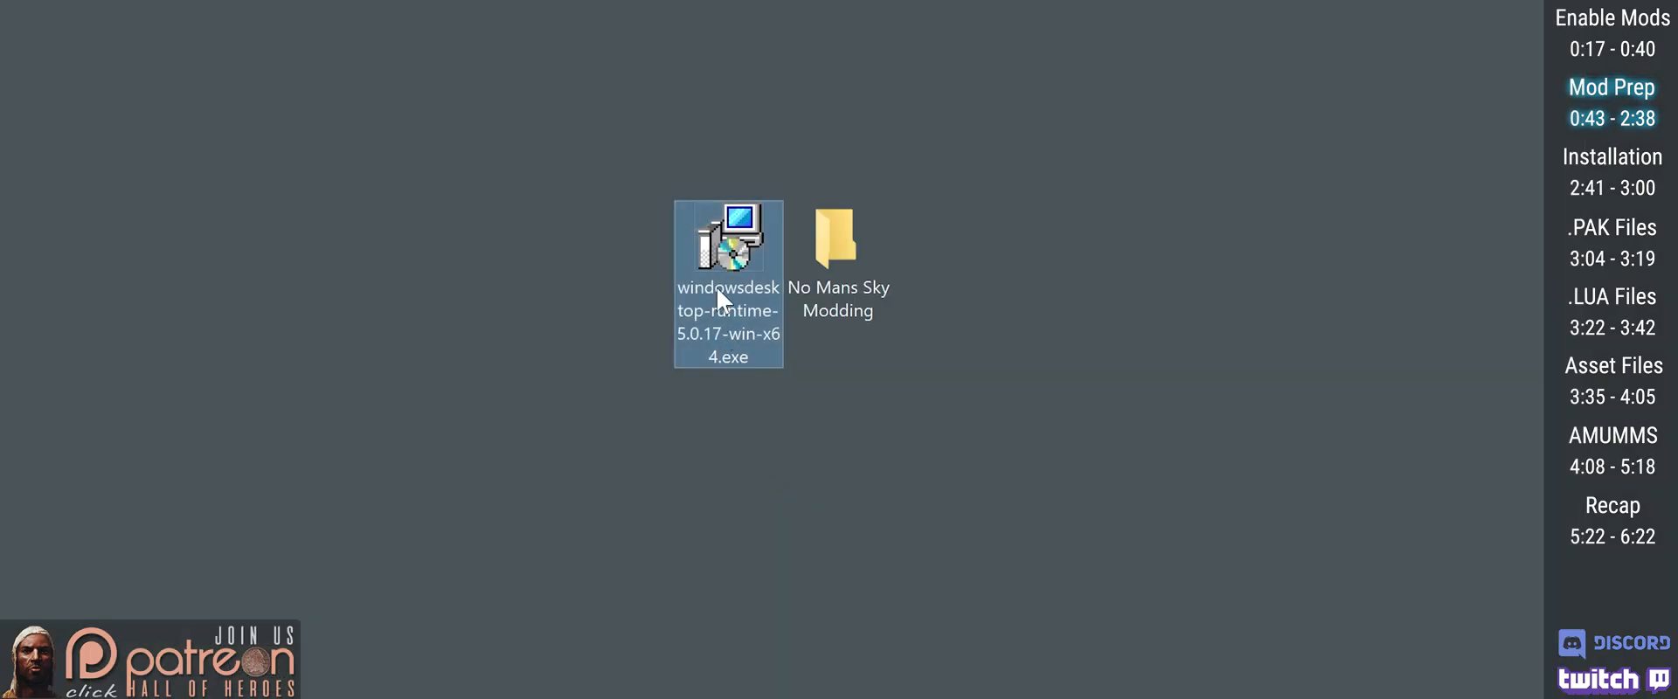
double_click(729, 248)
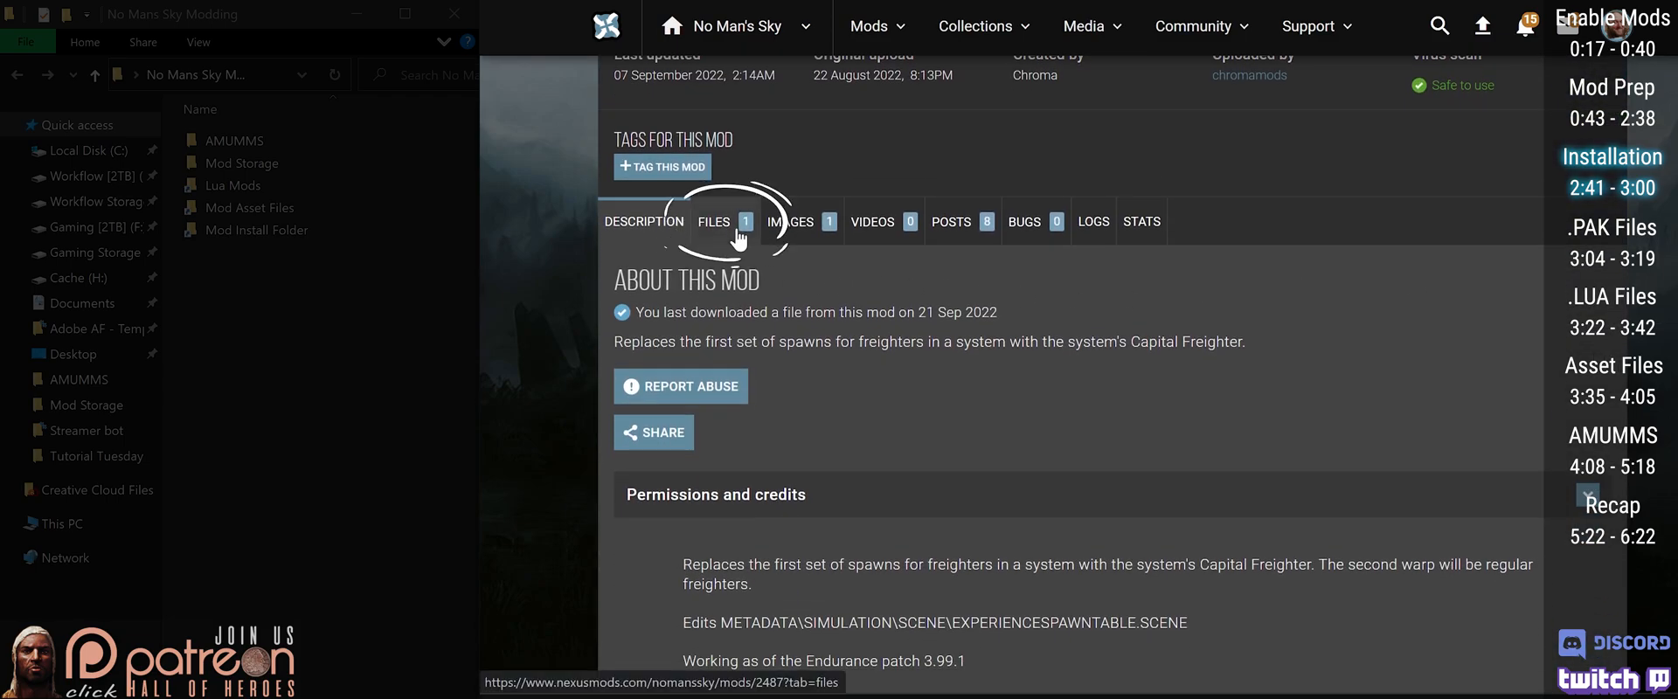
Go to the Capital Freighter Spawns mod's Files list to manually download its main file
click(713, 222)
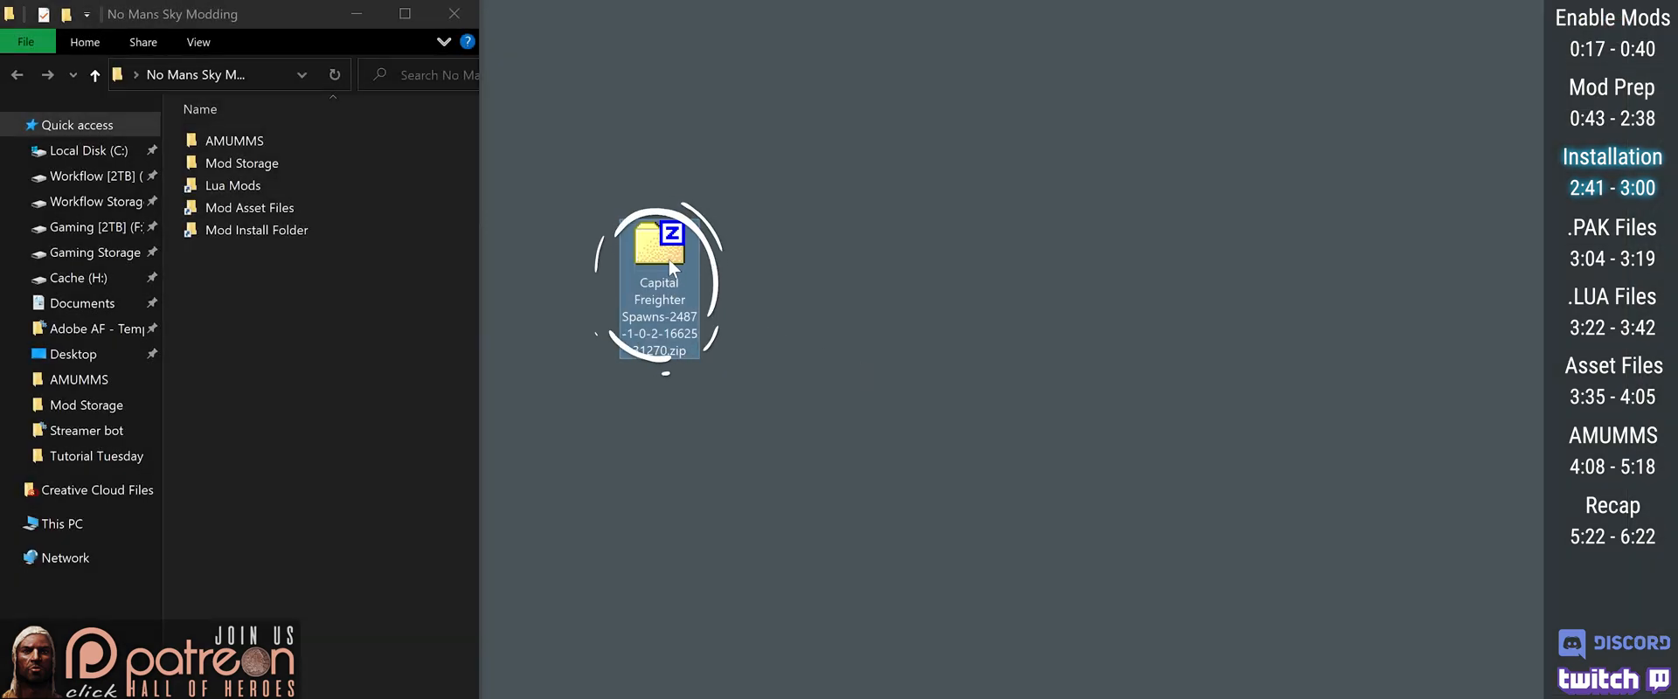
Extract CapitalFreighterSpawns.pak from its zip, then move the zip into Mod Storage
double_click(660, 253)
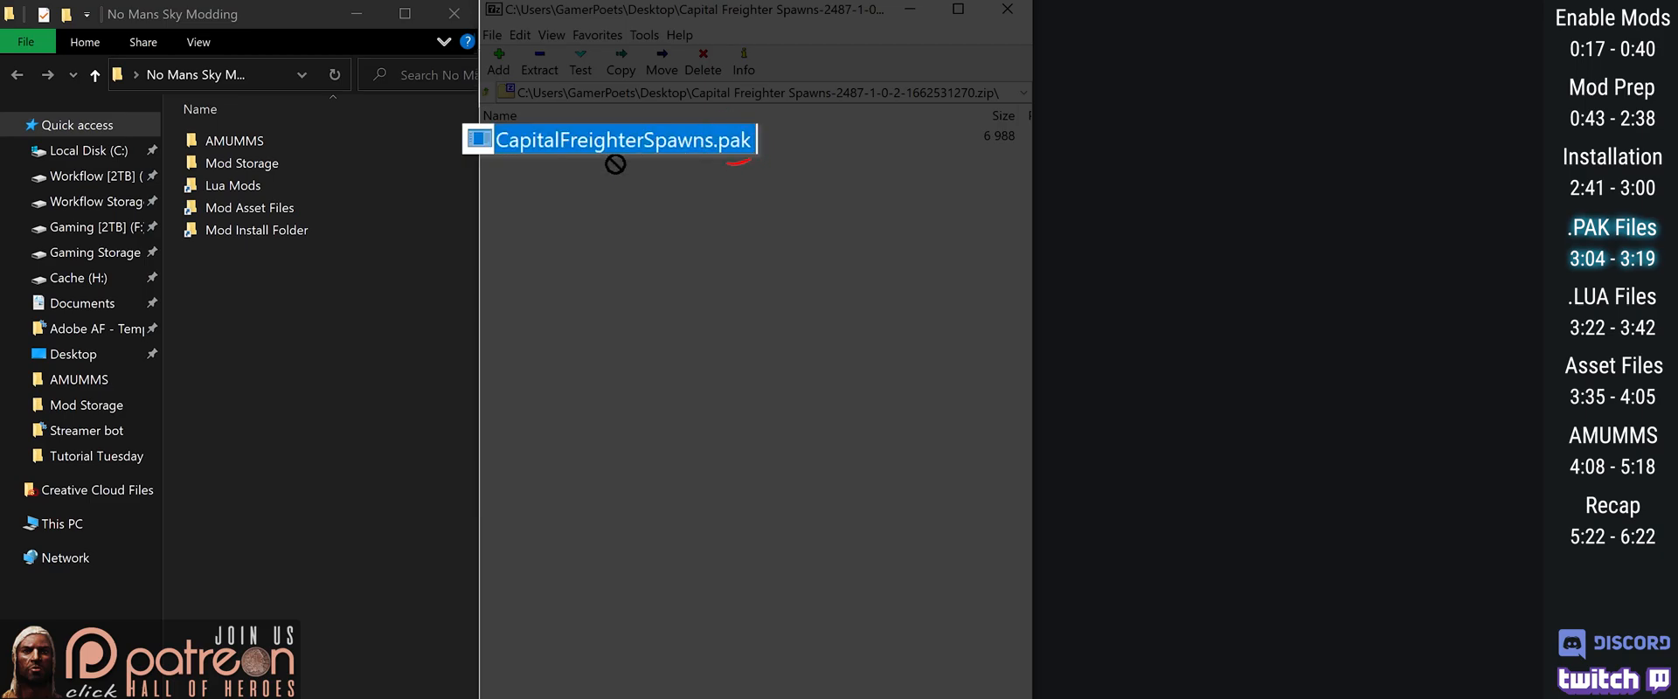
mouse_move(275, 236)
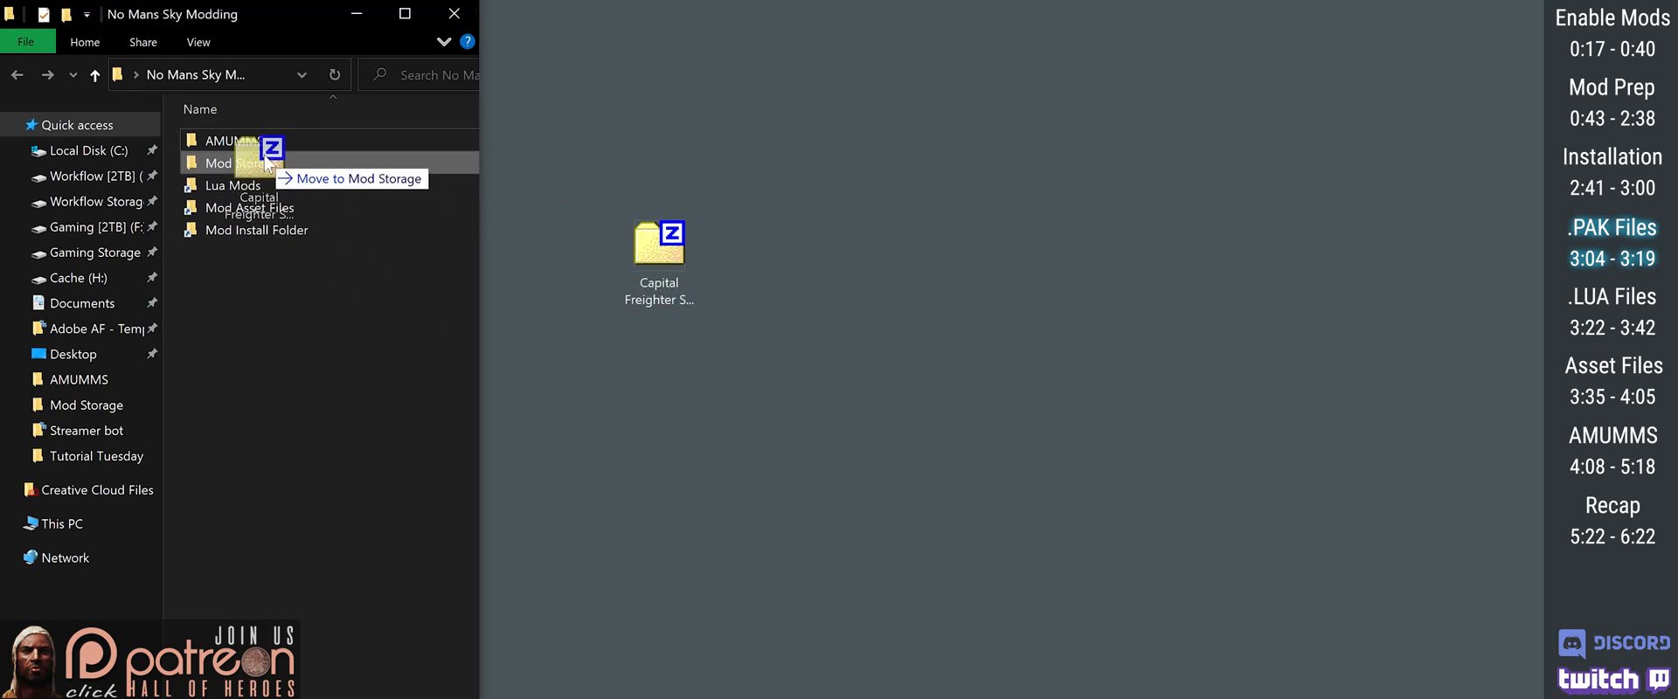
drag(659, 241, 241, 162)
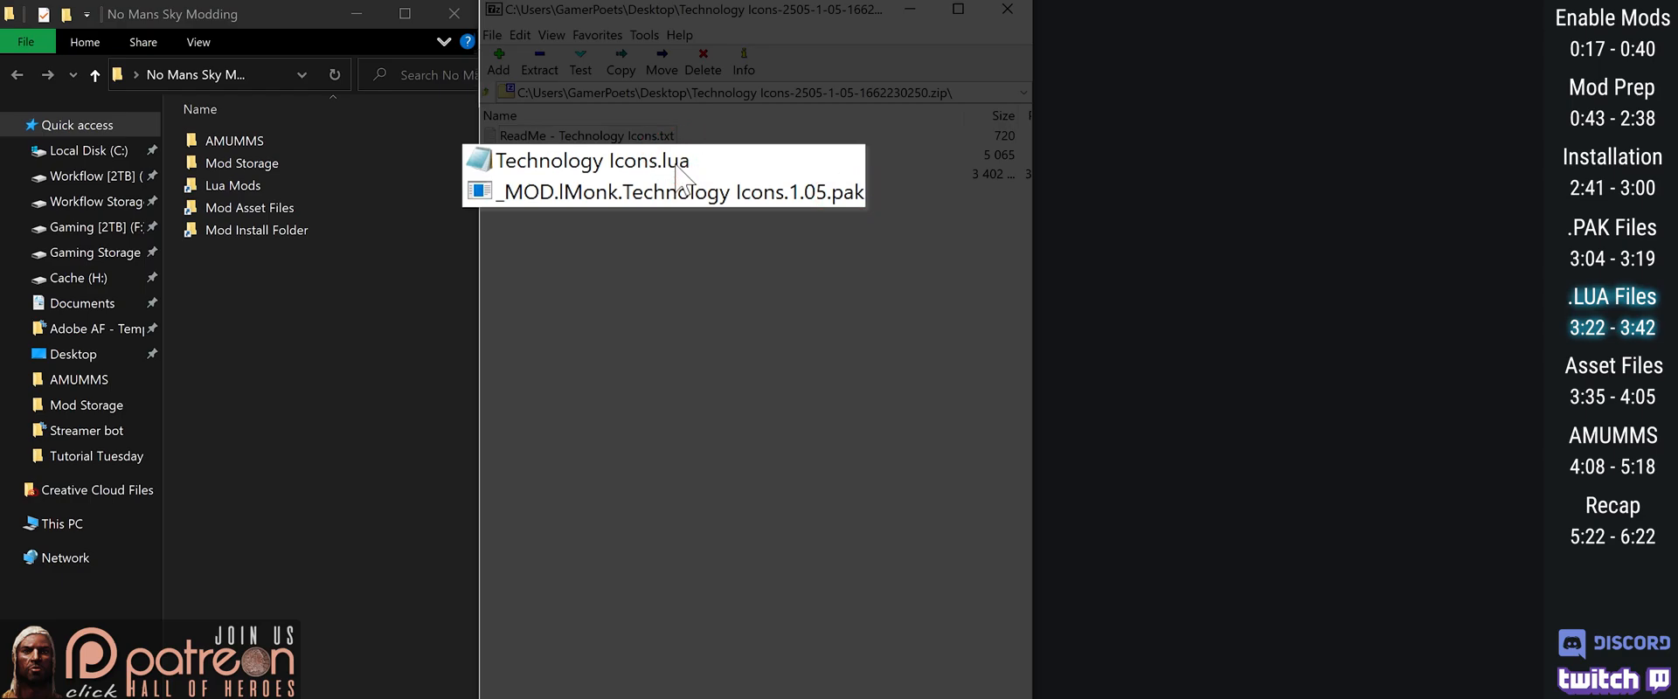
mouse_move(639, 171)
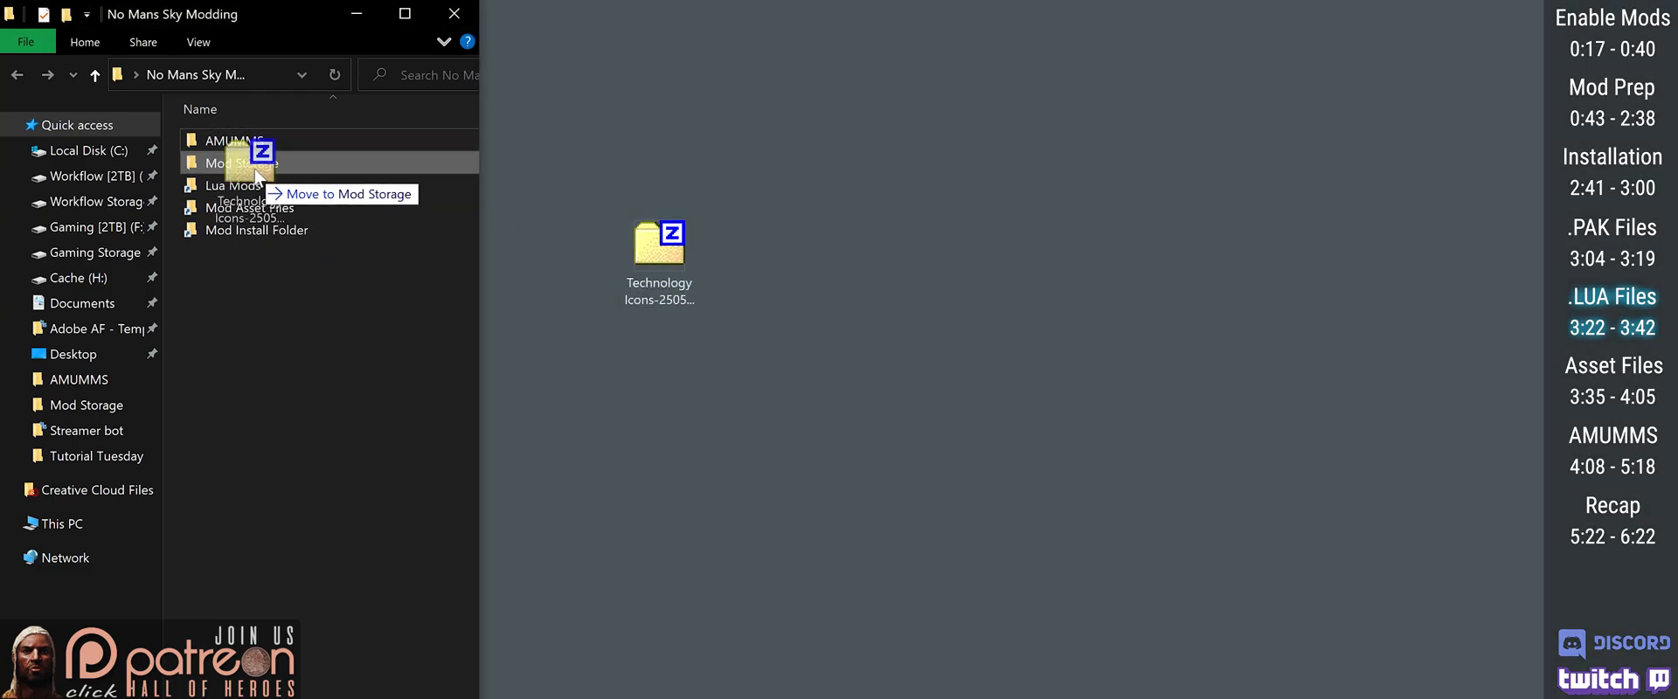
Move the Technology Icons zip into Mod Storage after extracting its lua and pak files
drag(659, 240, 247, 161)
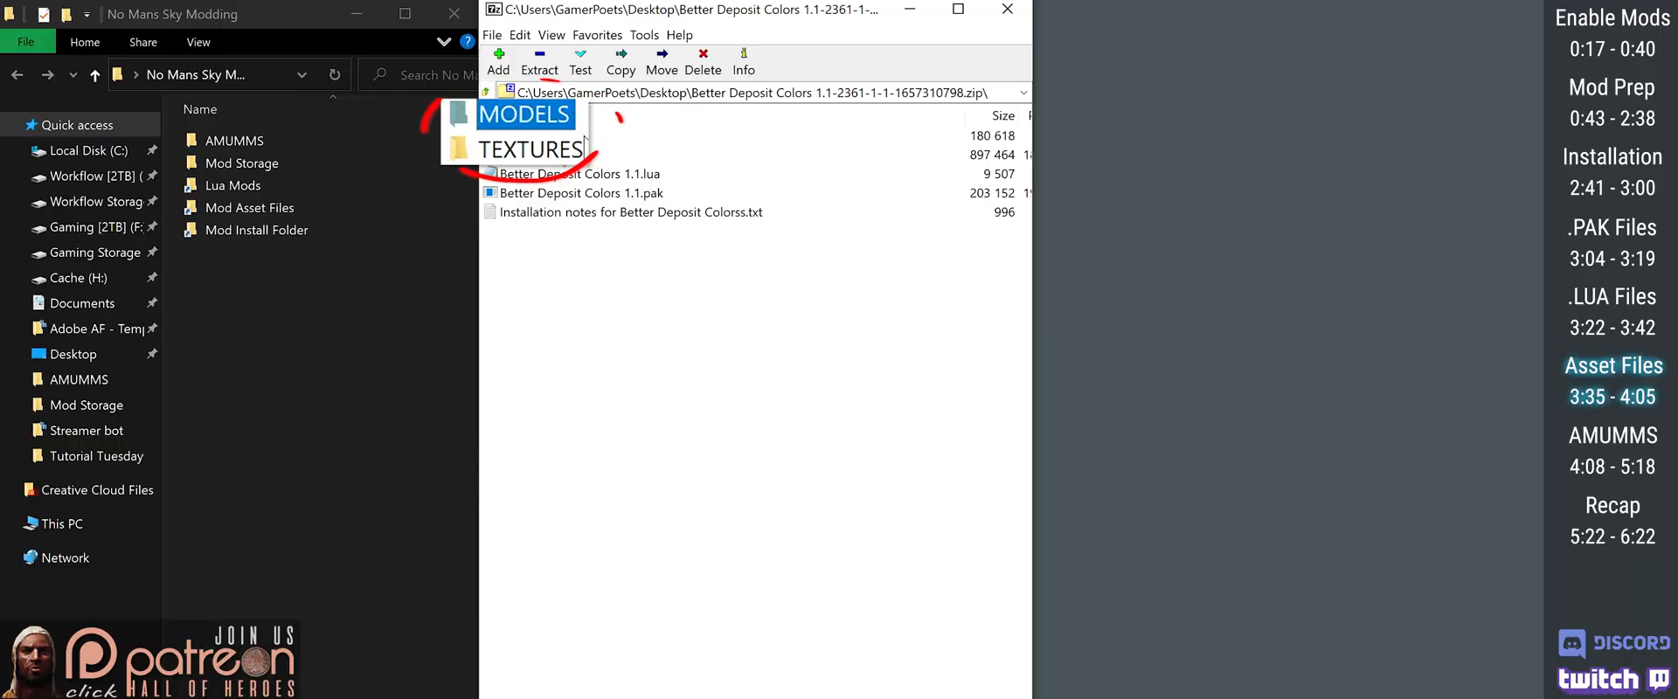
Extract Better Deposit Colors MODELS and TEXTURES, and move Better Deposit Colors 1.1.lua into Lua Mods
click(532, 148)
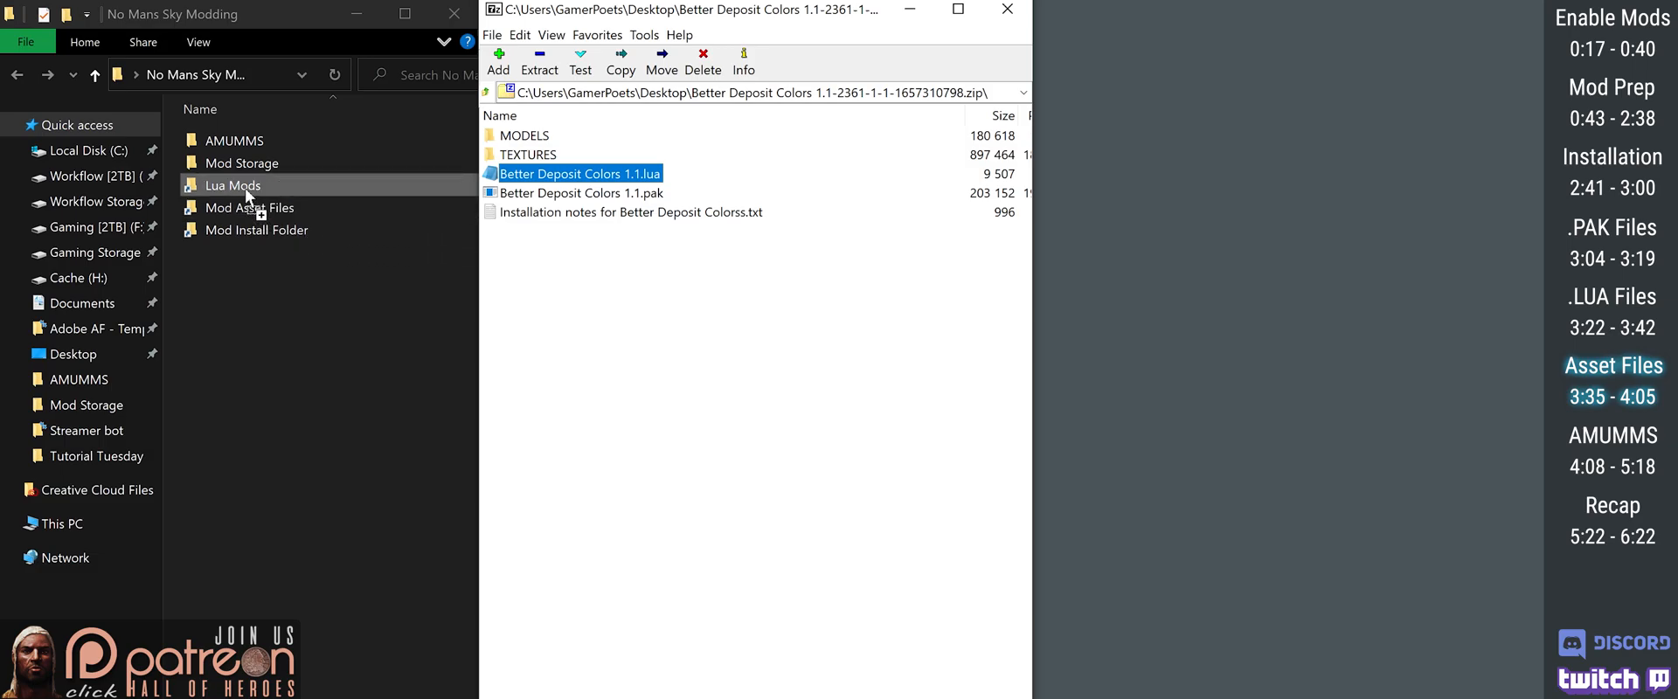
click(528, 153)
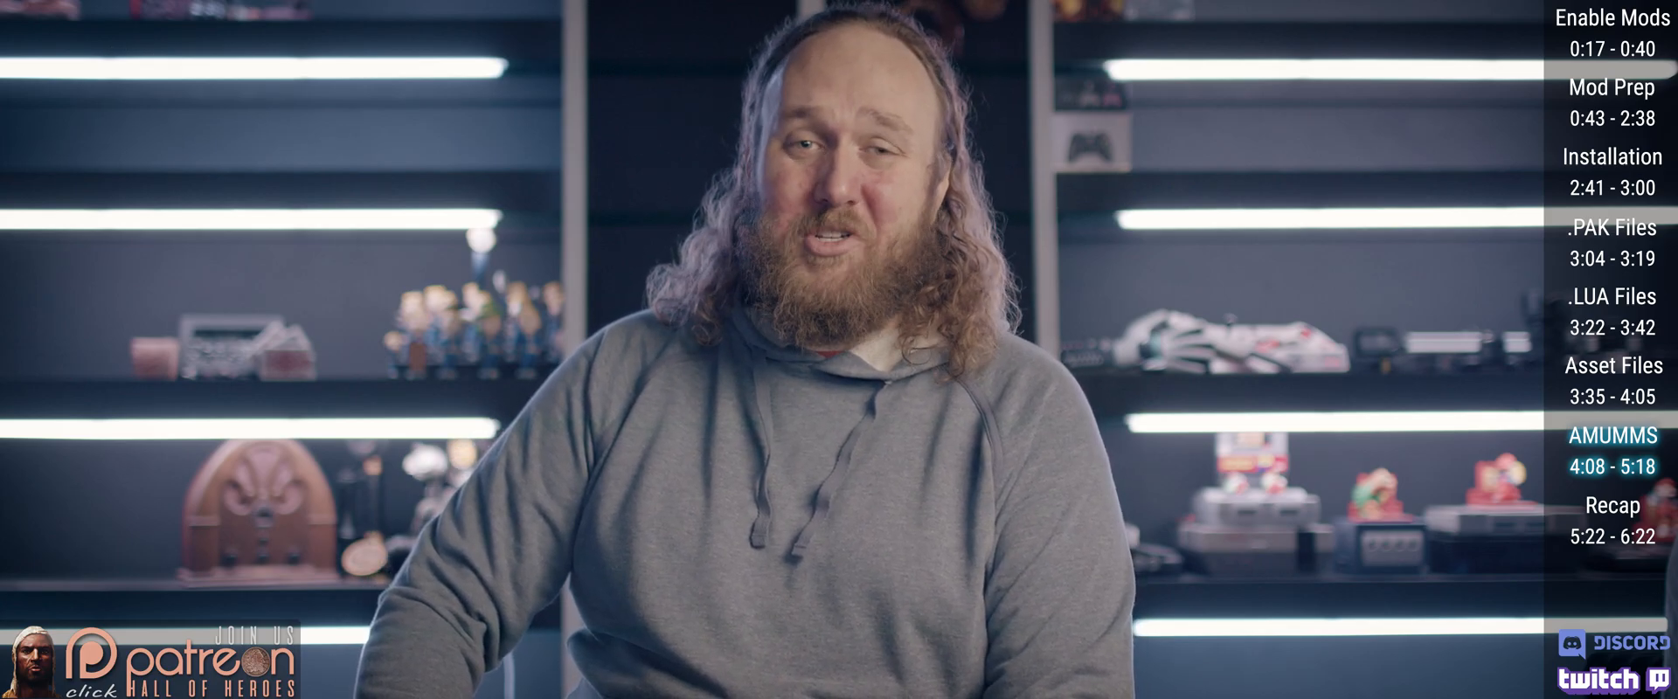
Show the context menu for the AMUMMS folder in No Mans Sky Modding
right_click(499, 136)
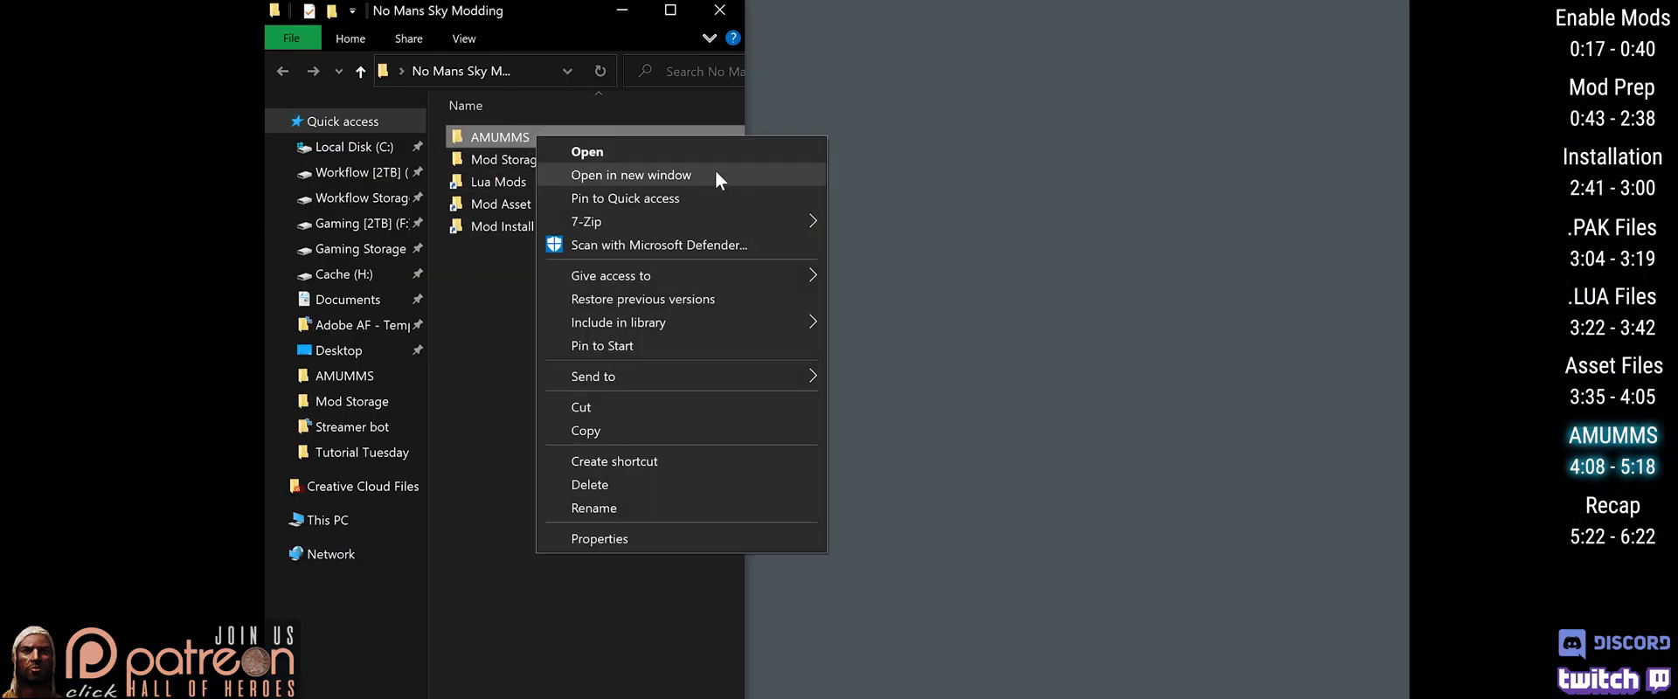
Run BUILDMOD.bat in its own AMUMMS window, answering Y to extra files and N to a composite name
click(631, 175)
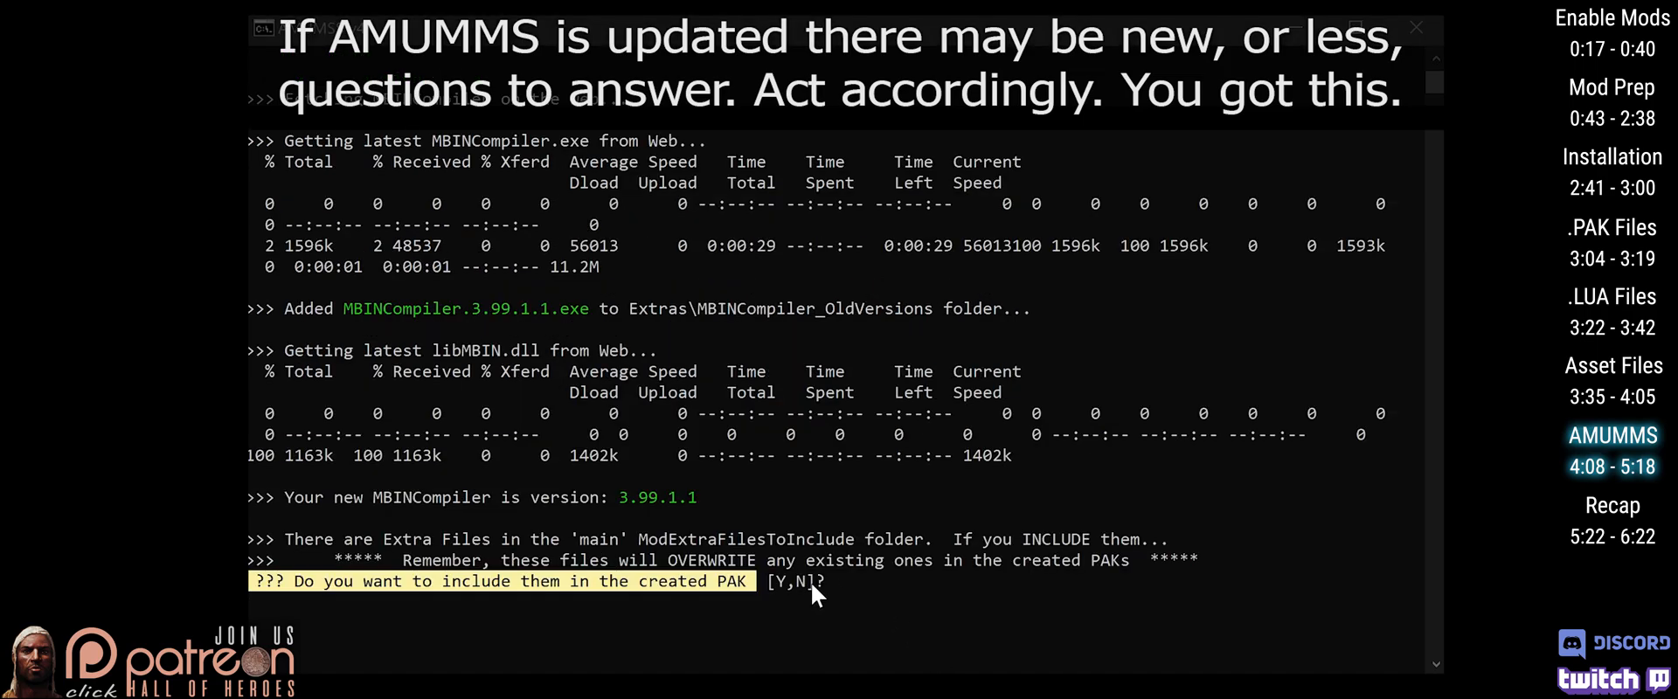
mouse_move(827, 598)
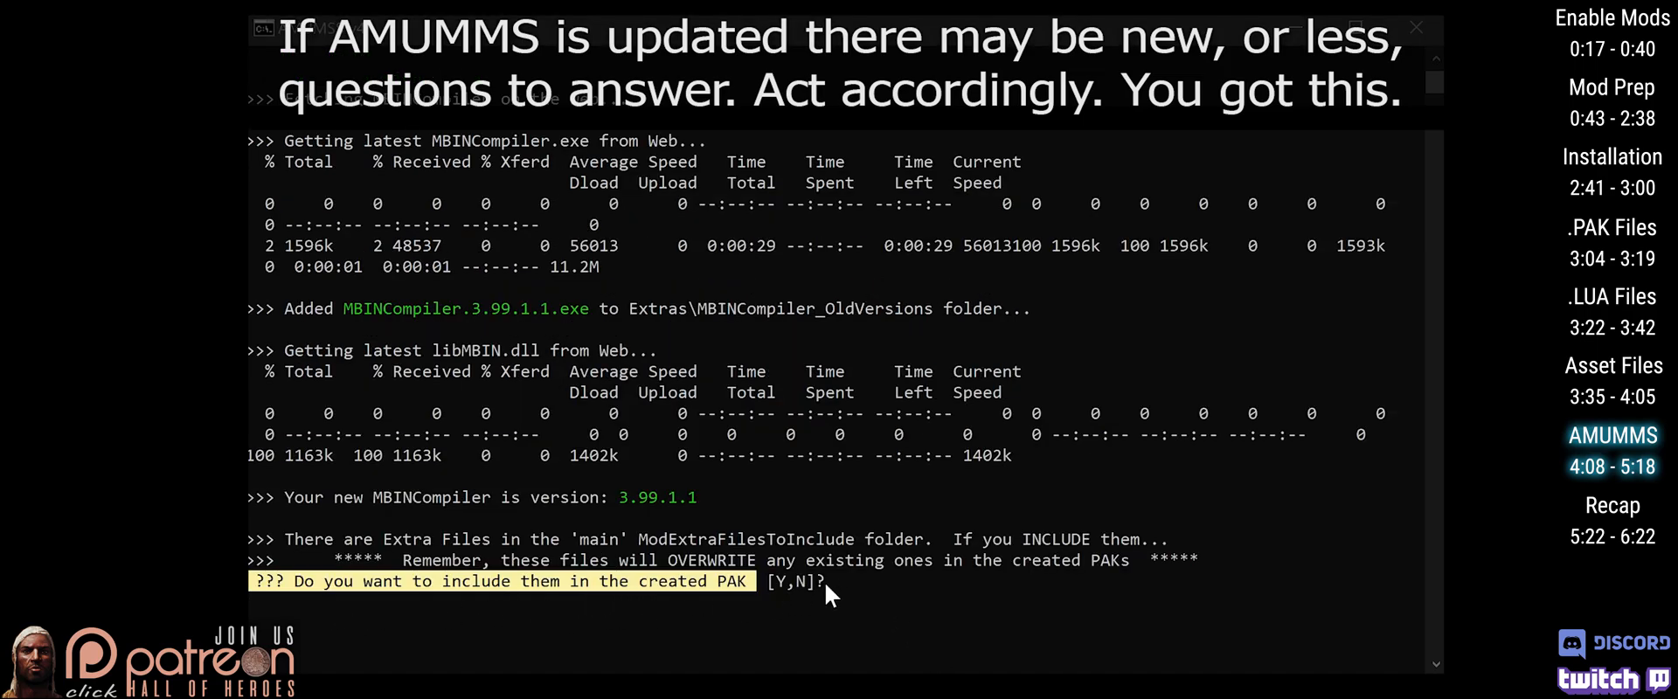
text(Y)
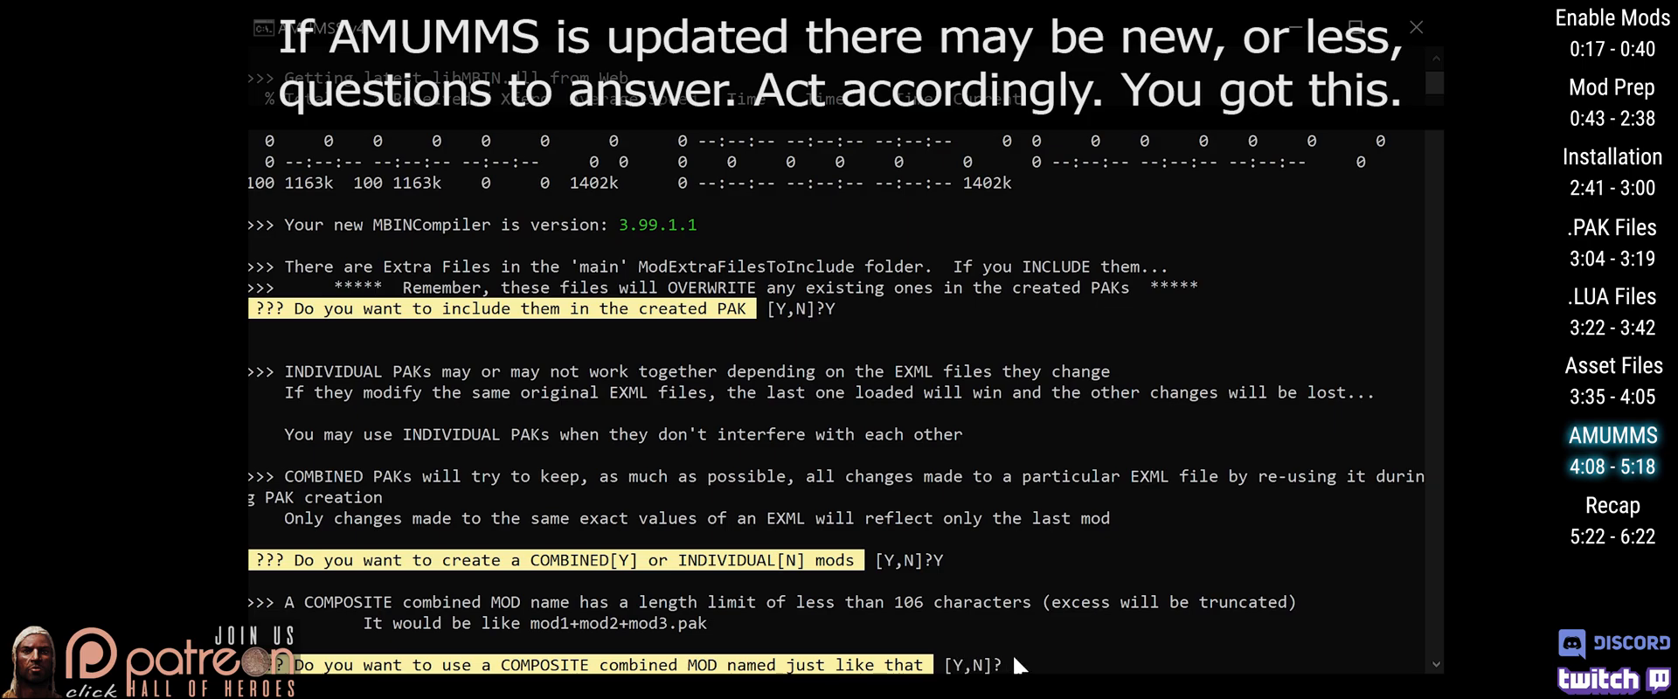
text(N)
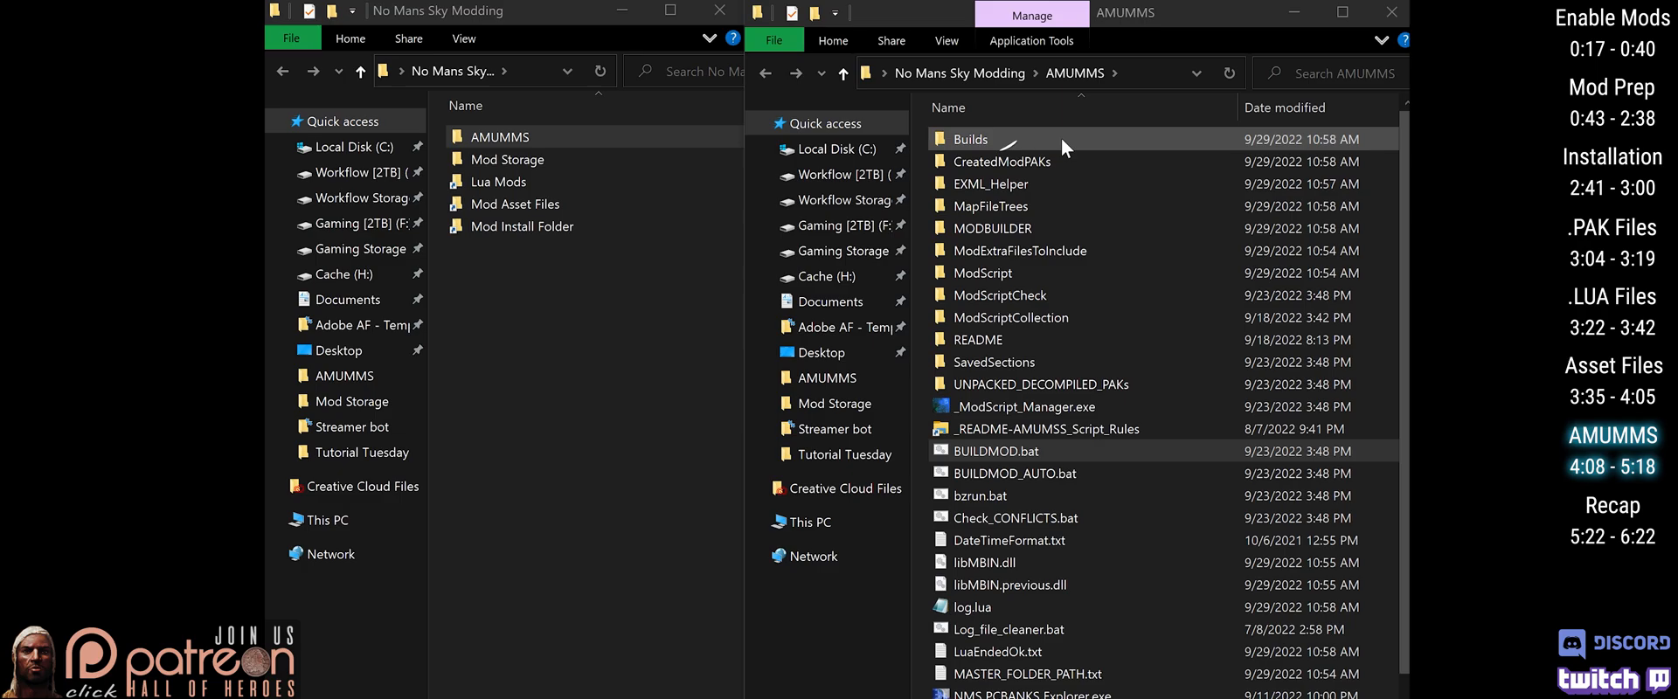
Open the Builds folder inside the AMUMMS window
double_click(970, 138)
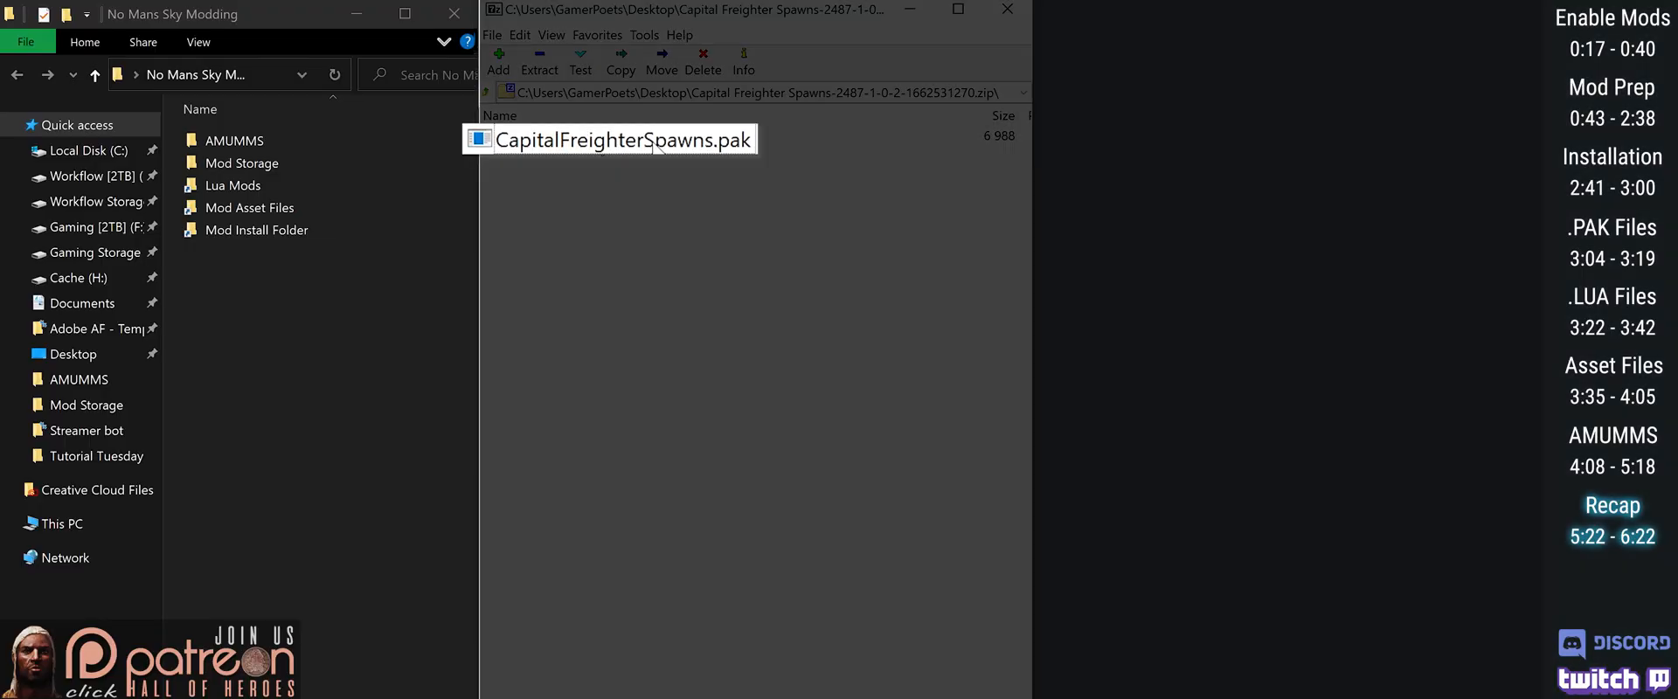
Copy the CombinedMod .pak from AMUMMS Builds into the game's Mods folder via Mod Install Folder
drag(620, 140, 272, 229)
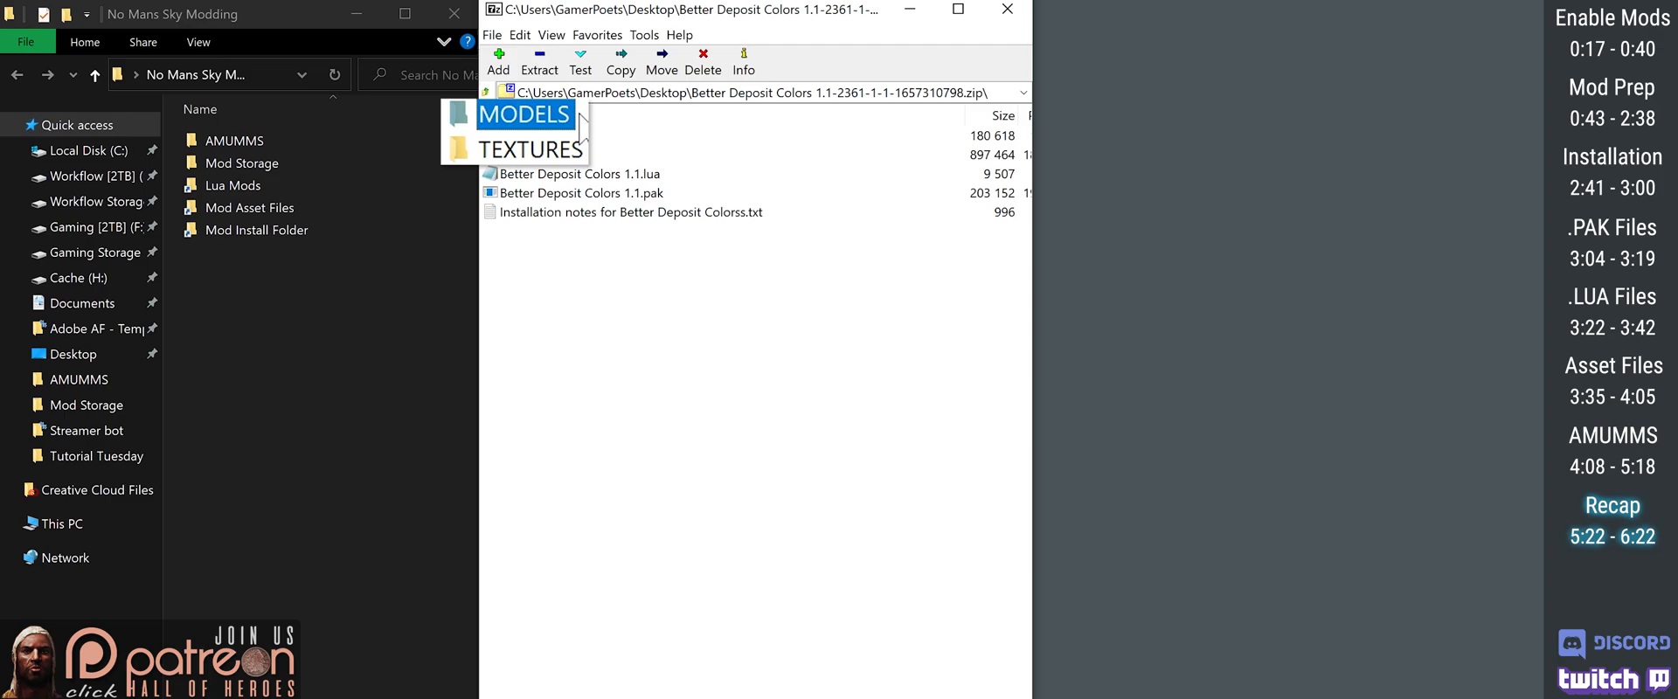
click(532, 149)
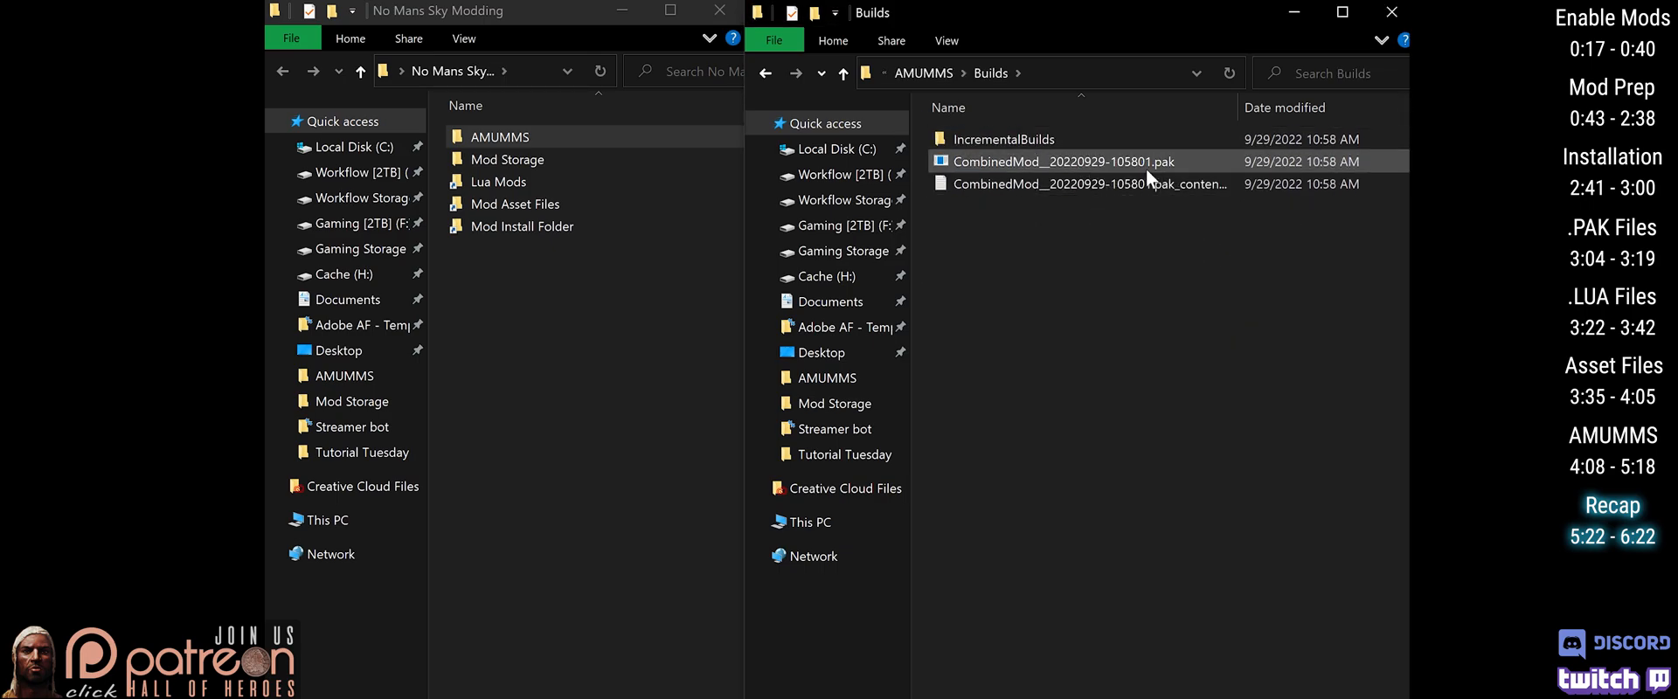
mouse_move(1134, 166)
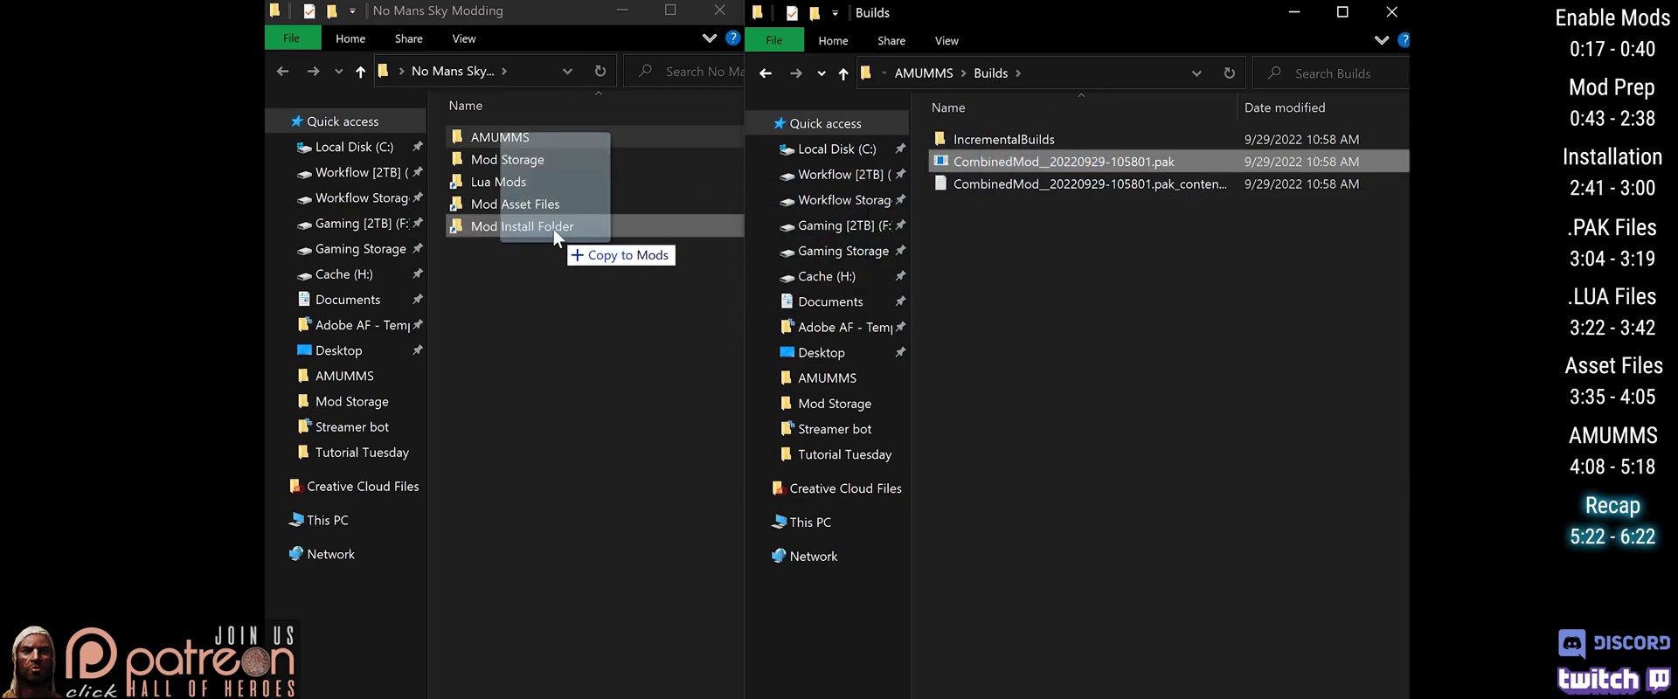
click(921, 73)
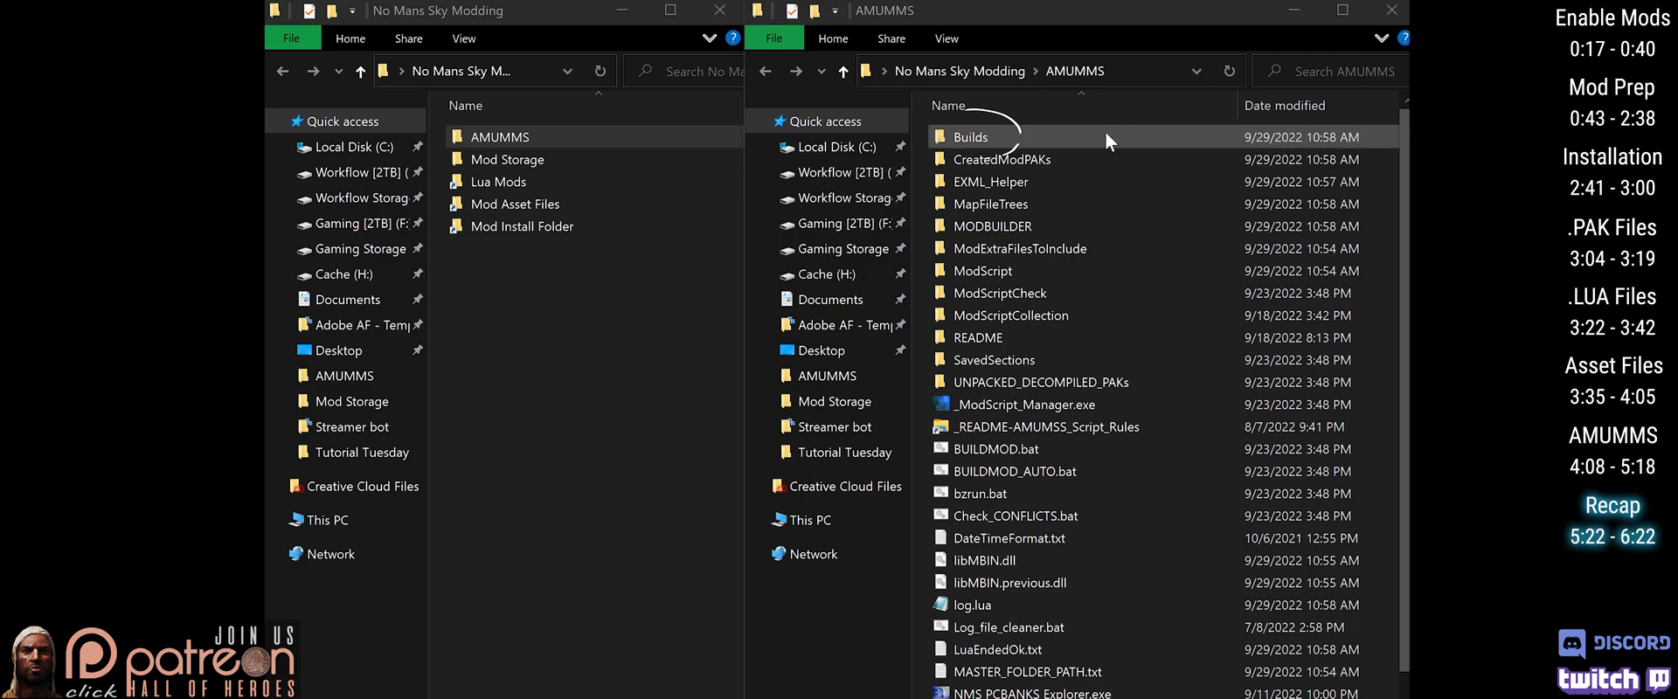
Delete the contents of the AMUMMS Builds folder so it is empty
double_click(970, 136)
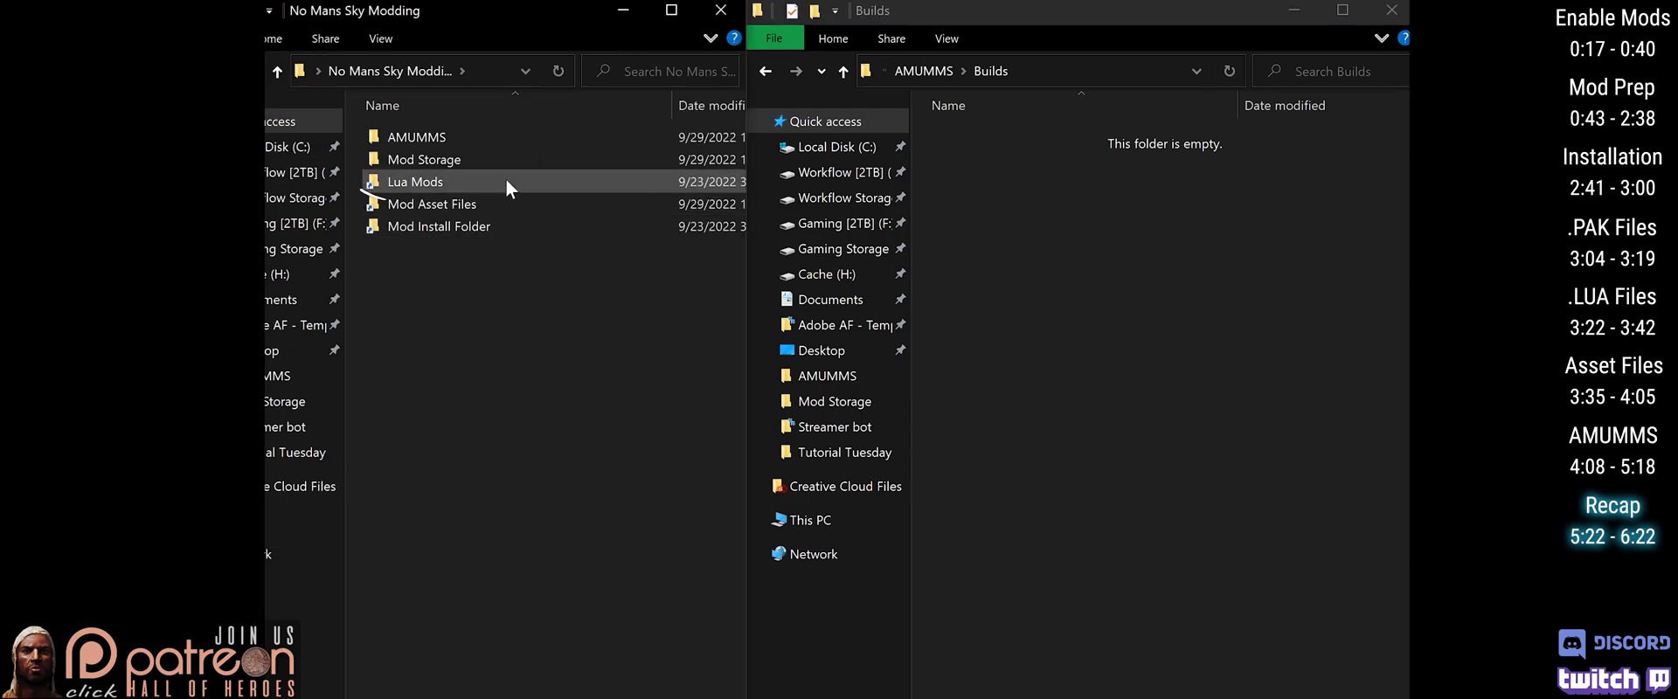
double_click(414, 182)
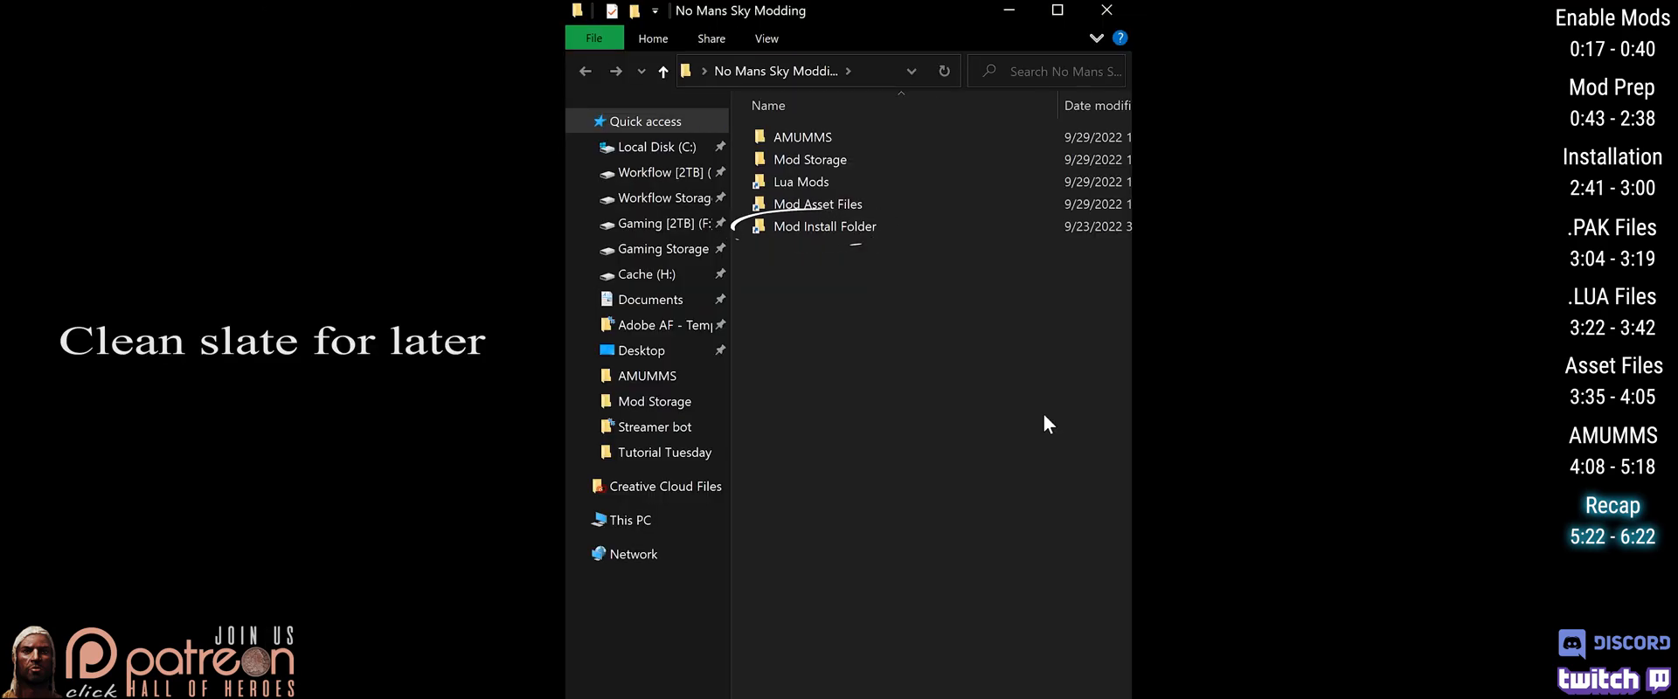
Browse the Mod Storage folder to review the downloaded mod archives
click(809, 159)
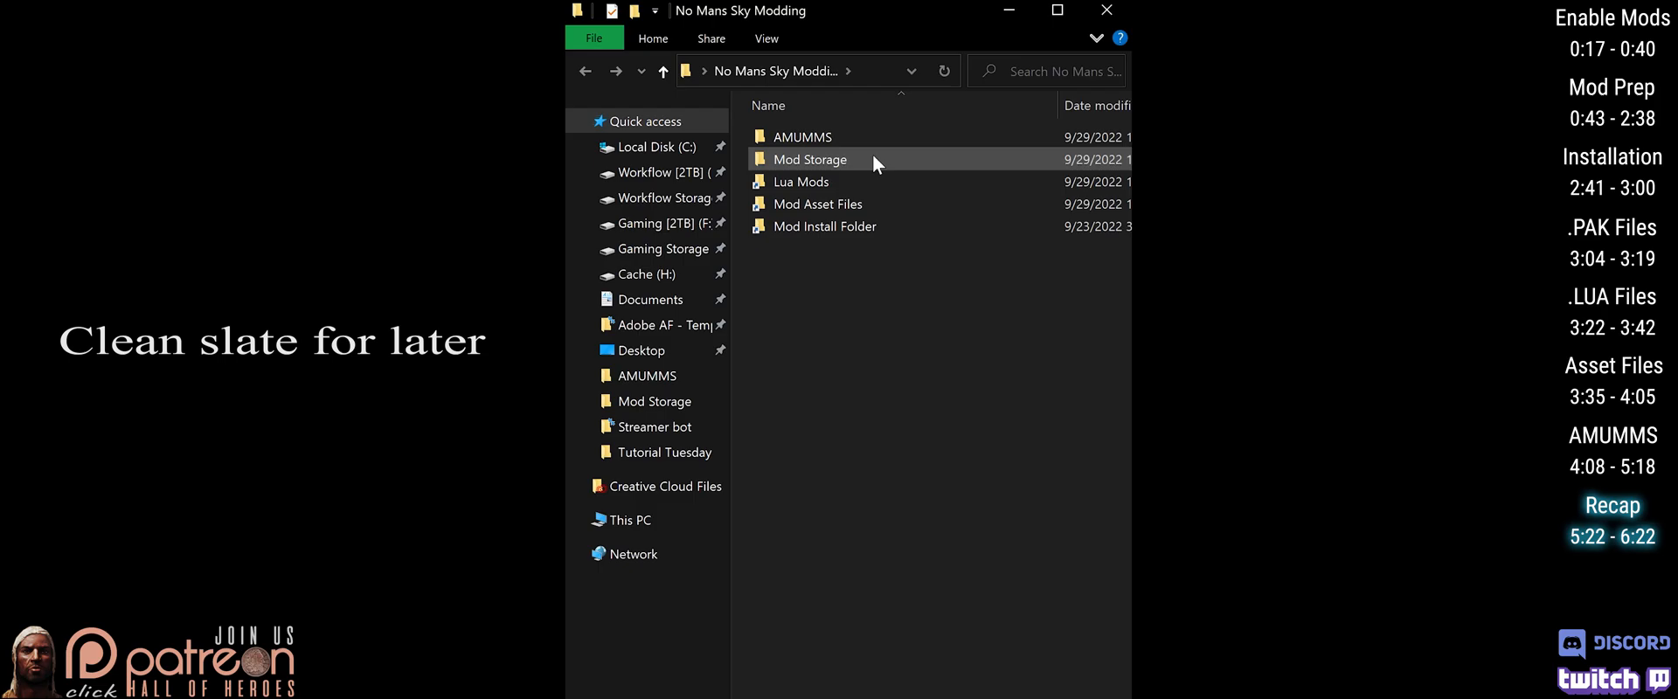
double_click(809, 159)
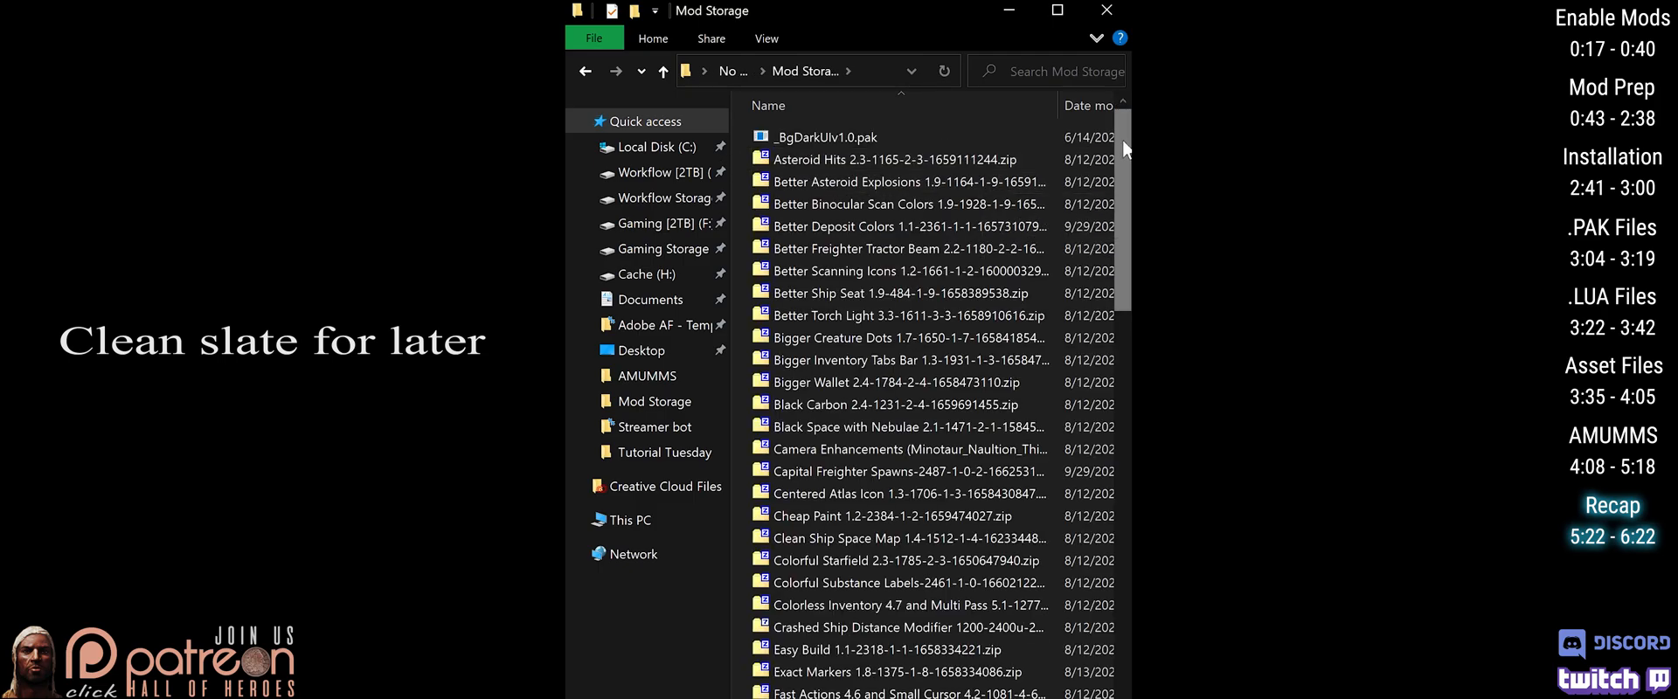
scroll(down, 3)
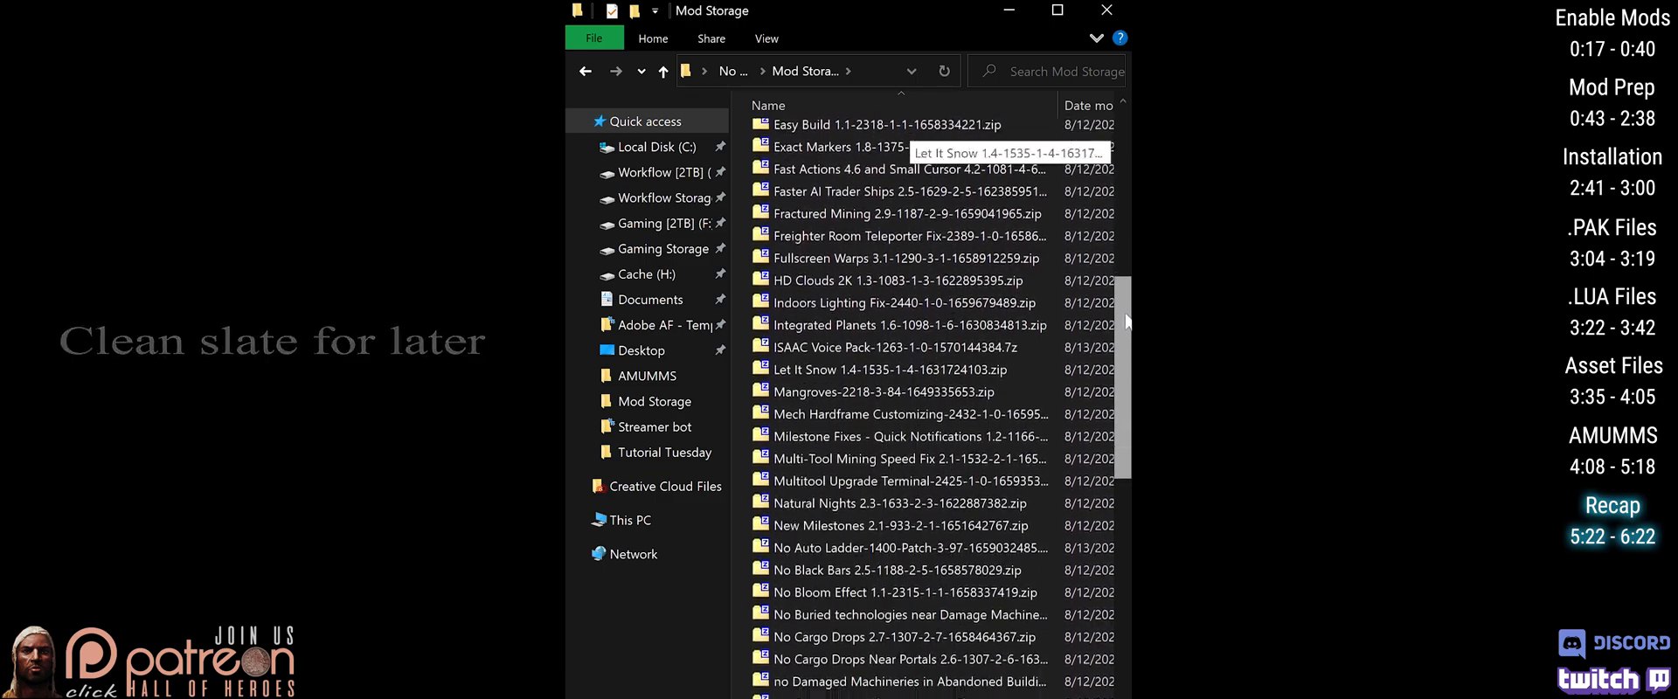
scroll(down, 3)
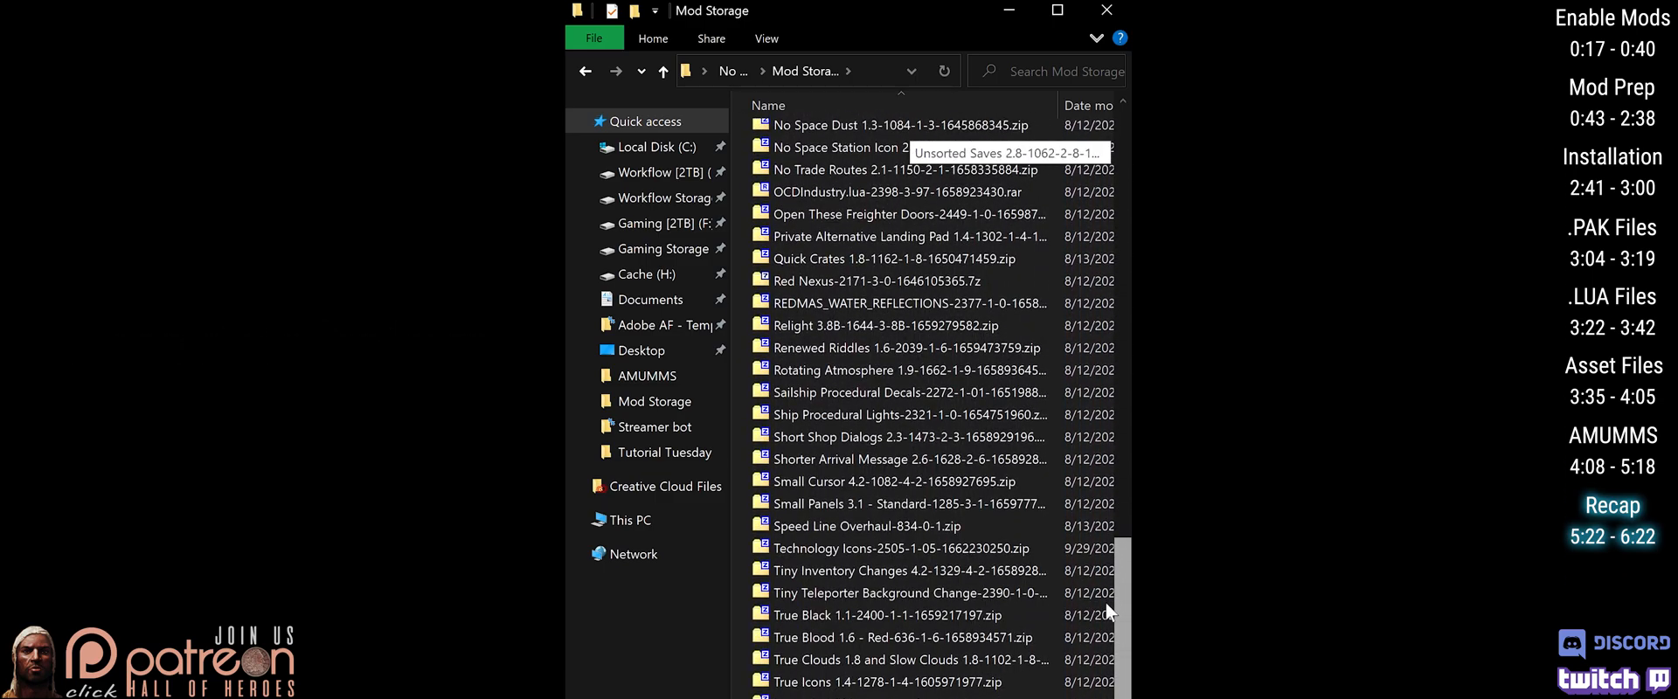